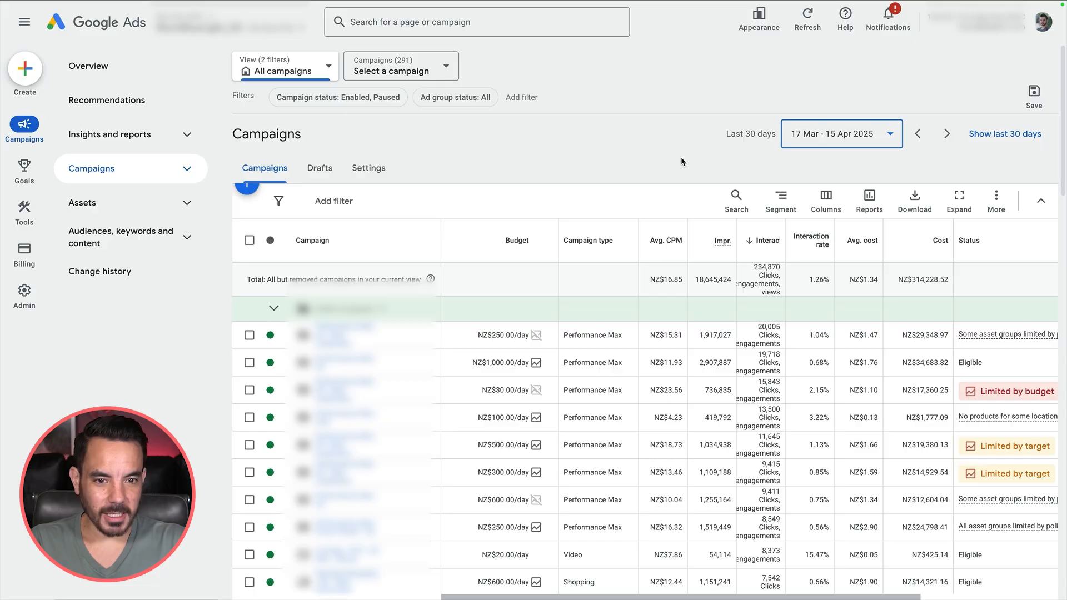
mouse_move(7, 145)
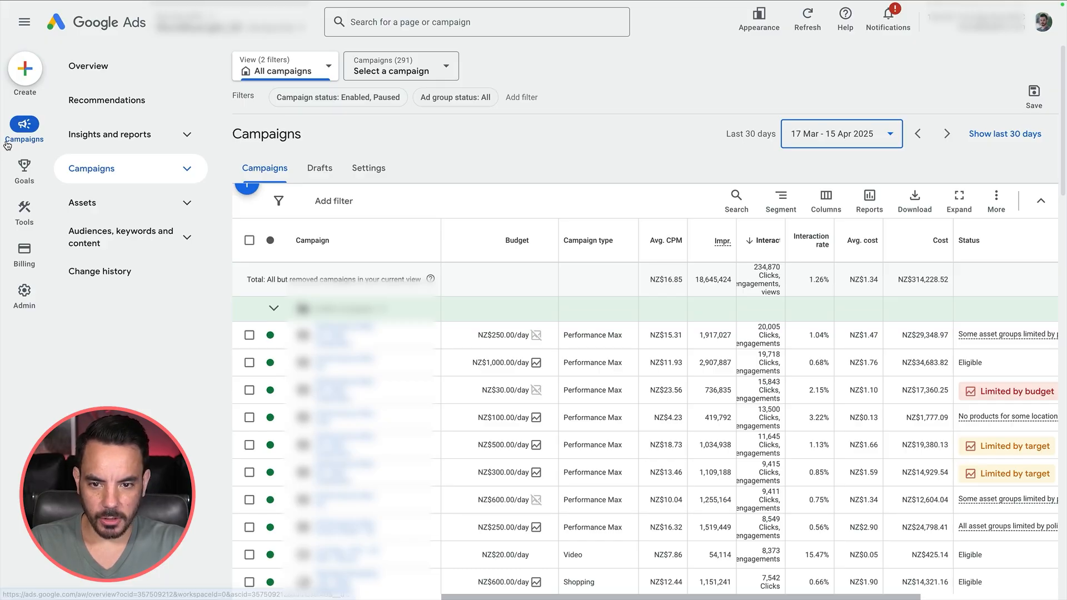
mouse_move(129, 134)
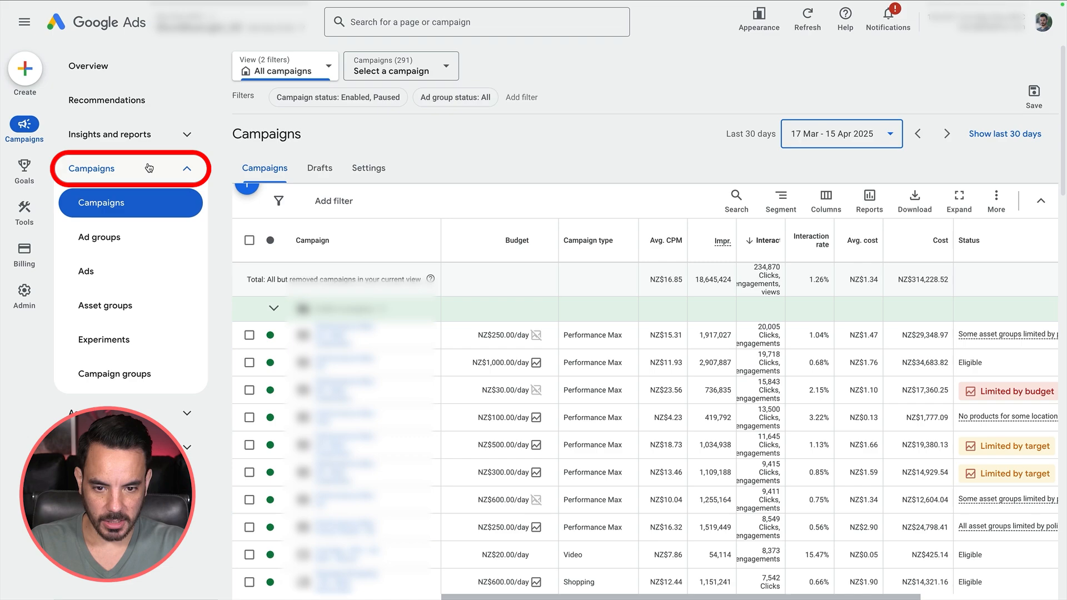
mouse_move(134, 343)
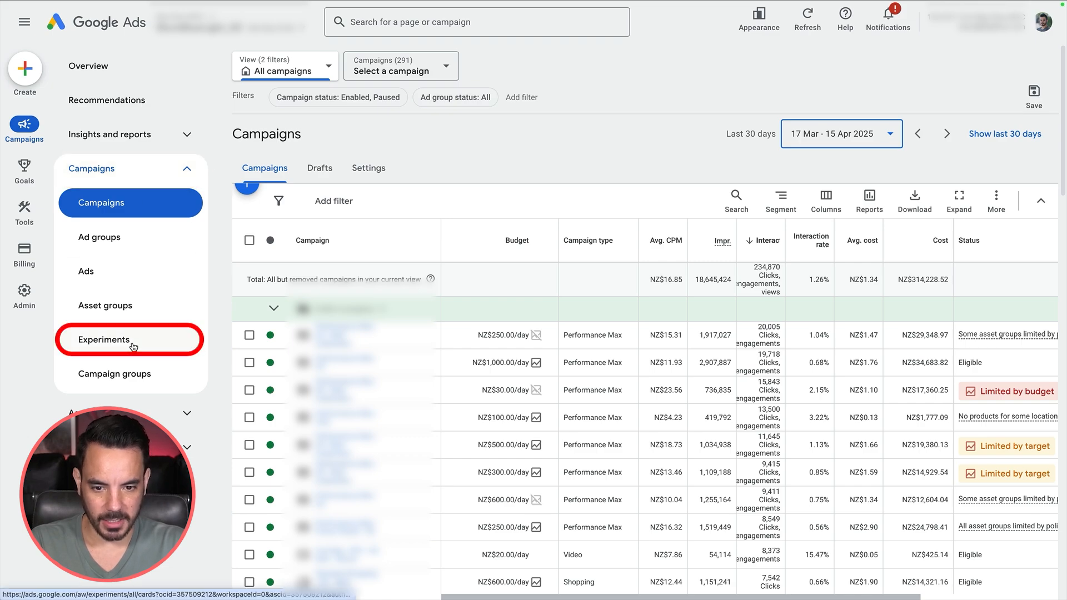
Show the Demand Gen experiments list from the Campaigns Experiments page.
click(104, 341)
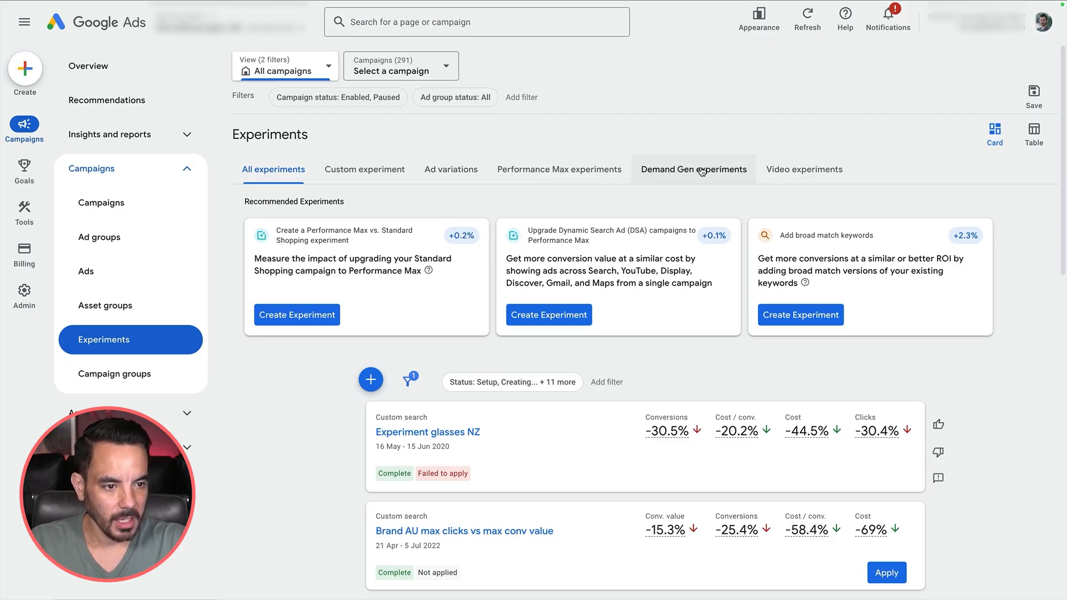
click(692, 169)
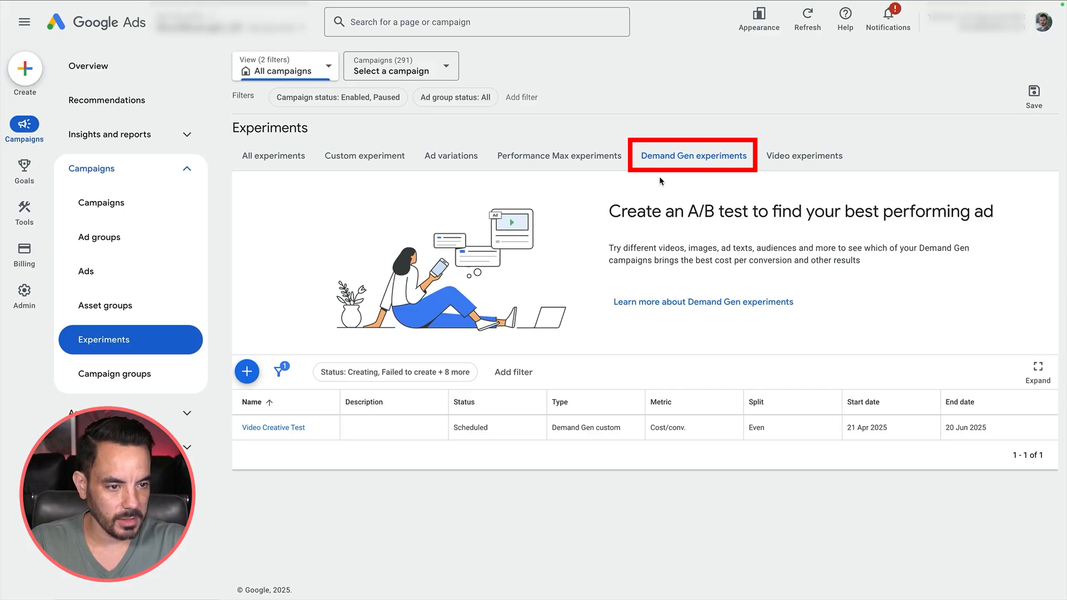
mouse_move(638, 172)
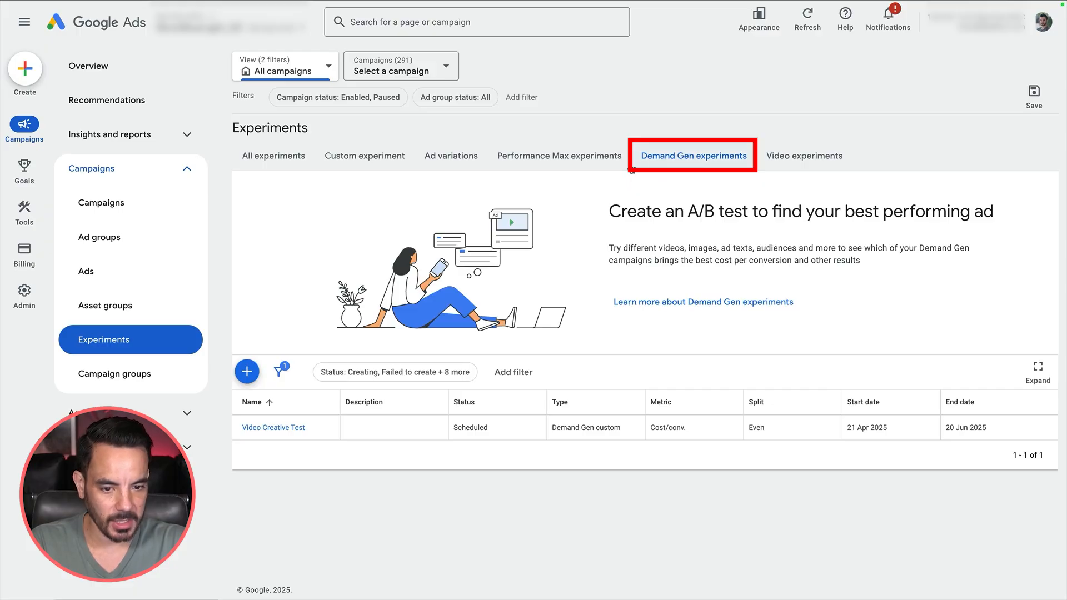
Create a new Demand Gen experiment with Cost/conv. as its success metric.
click(247, 371)
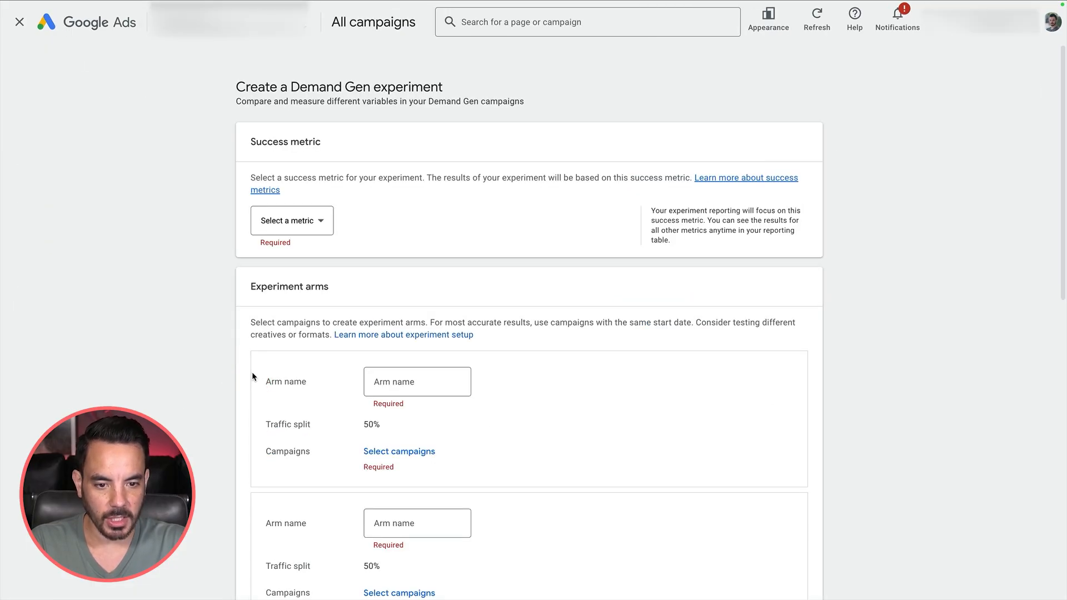
mouse_move(441, 247)
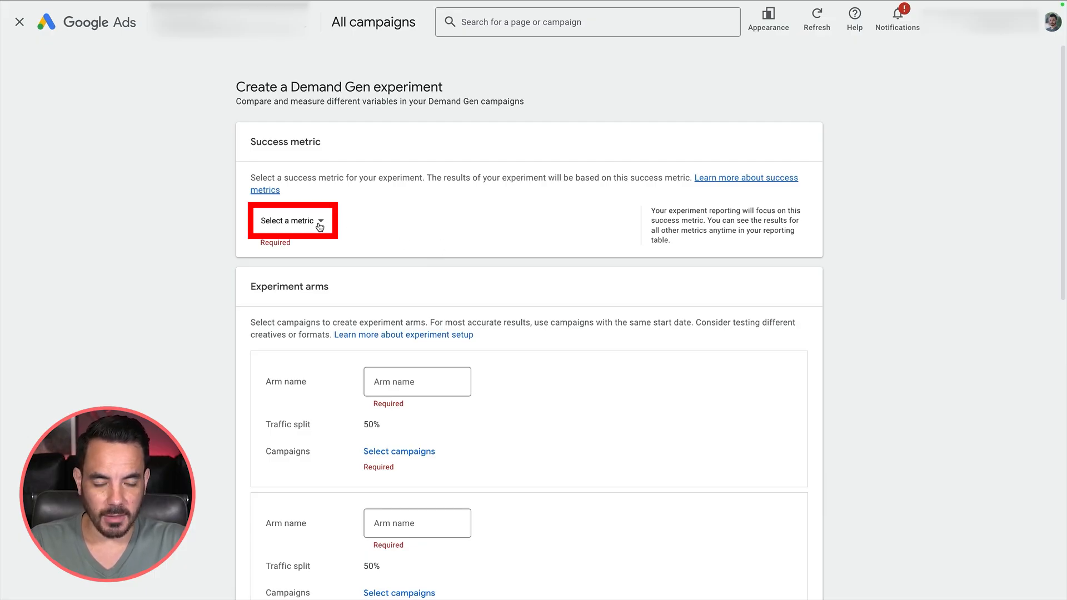
click(292, 220)
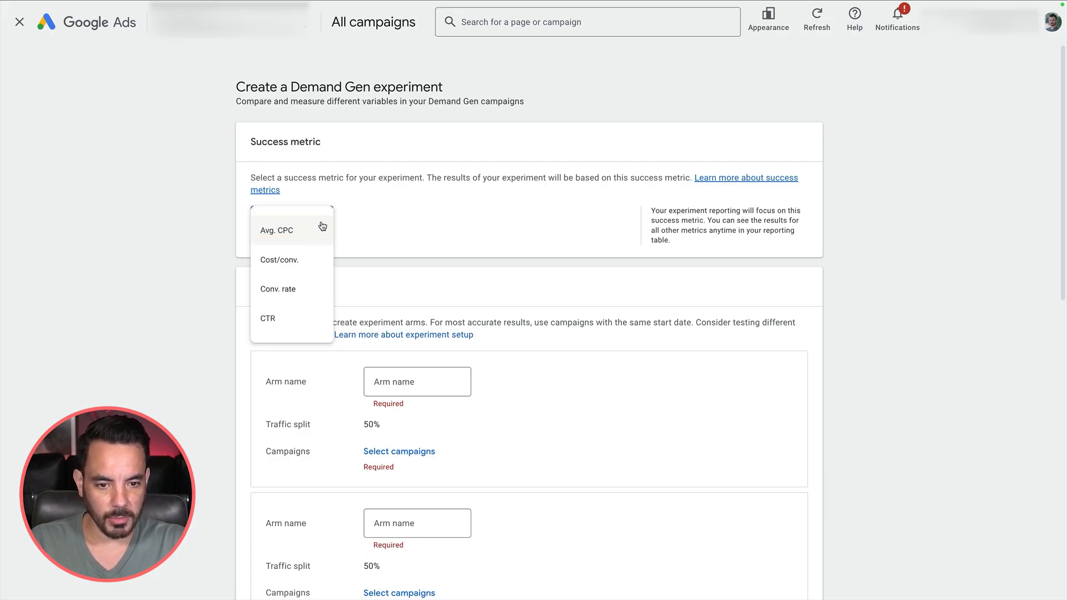
mouse_move(307, 168)
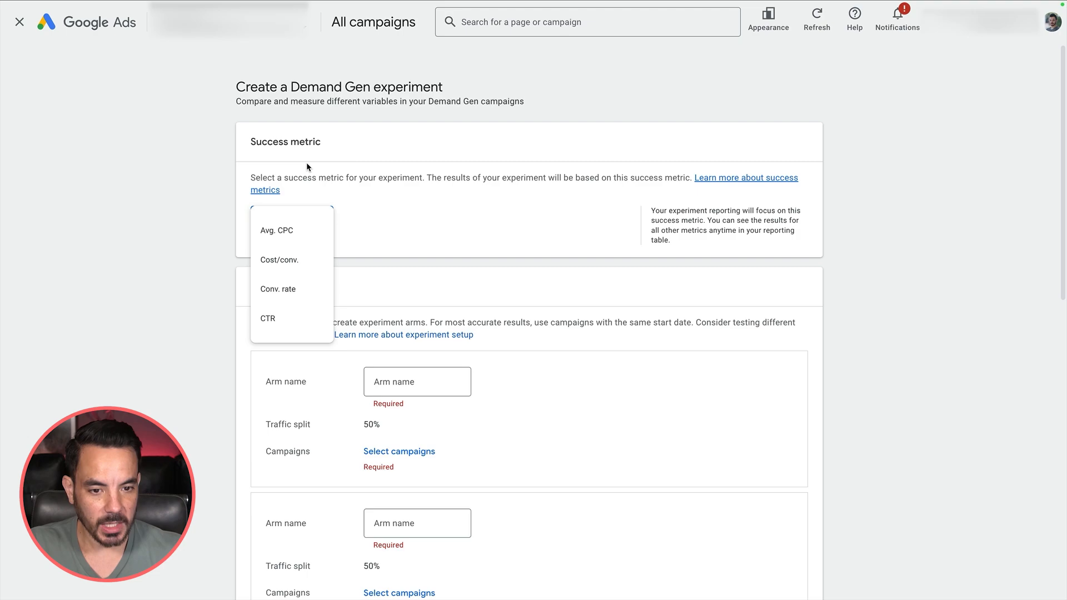
click(278, 260)
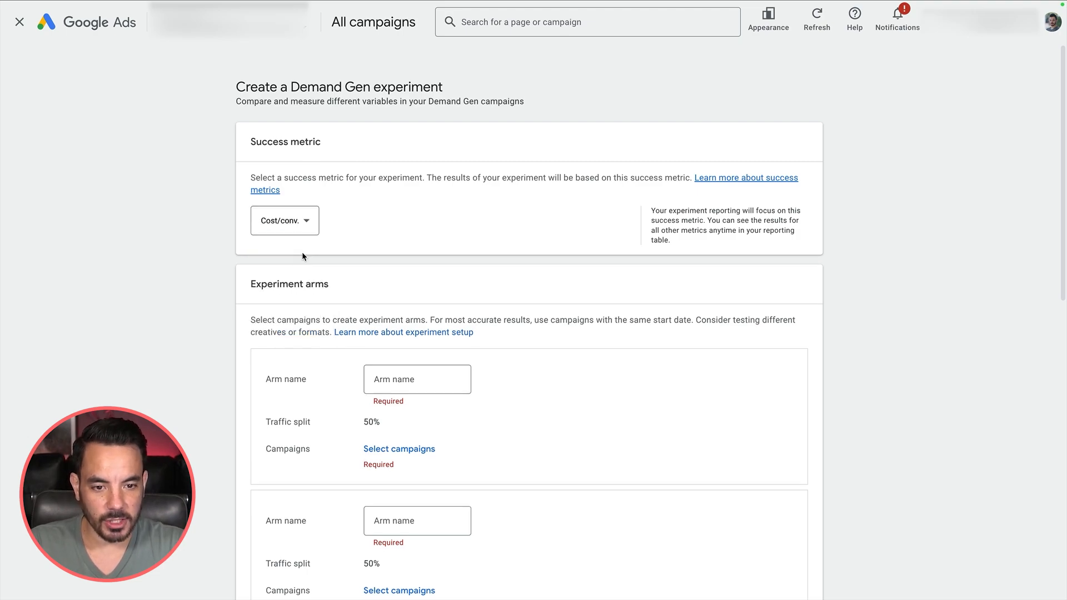
mouse_move(189, 248)
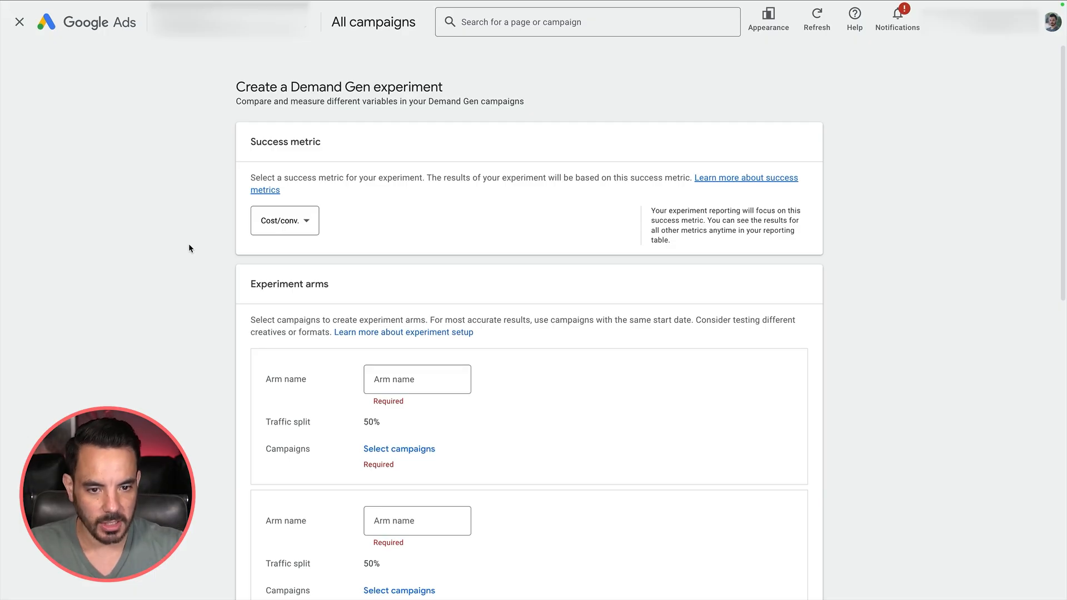
mouse_move(787, 245)
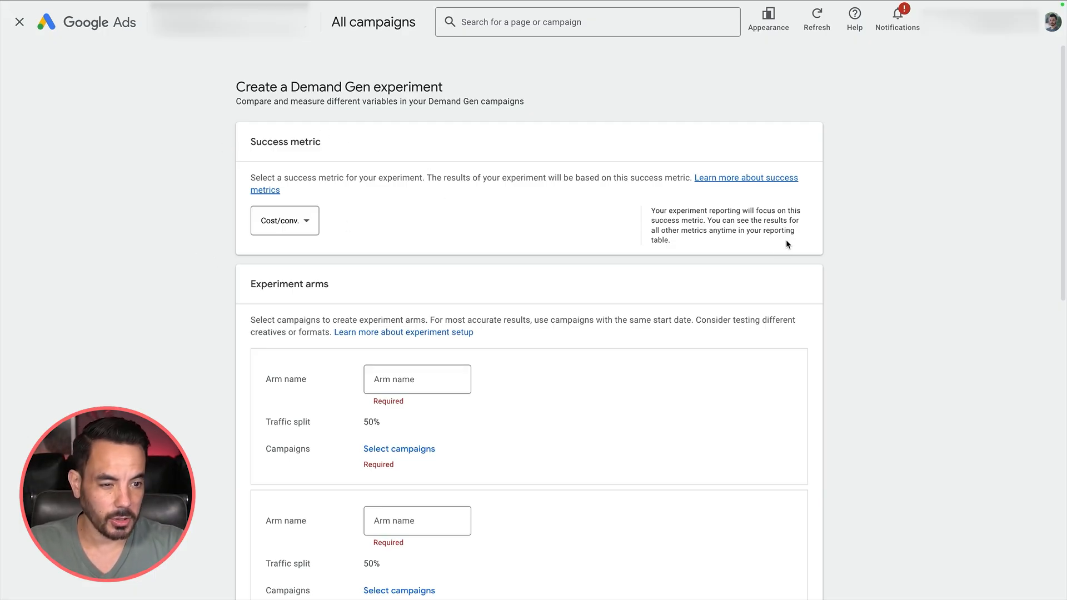
mouse_move(444, 182)
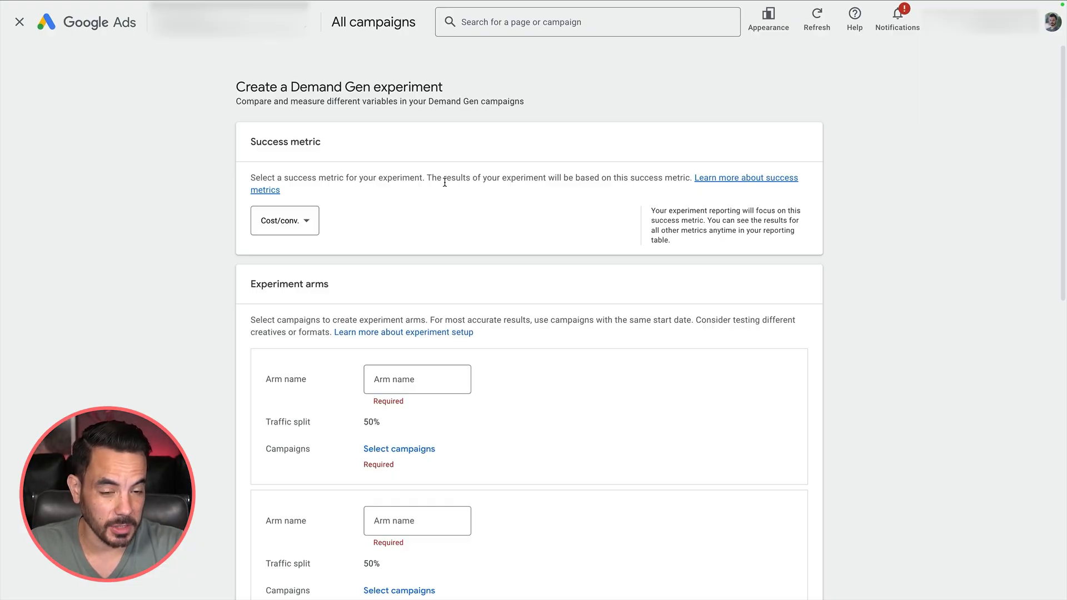
Enter 'Video 1' as the first experiment arm's name.
scroll(down, 3)
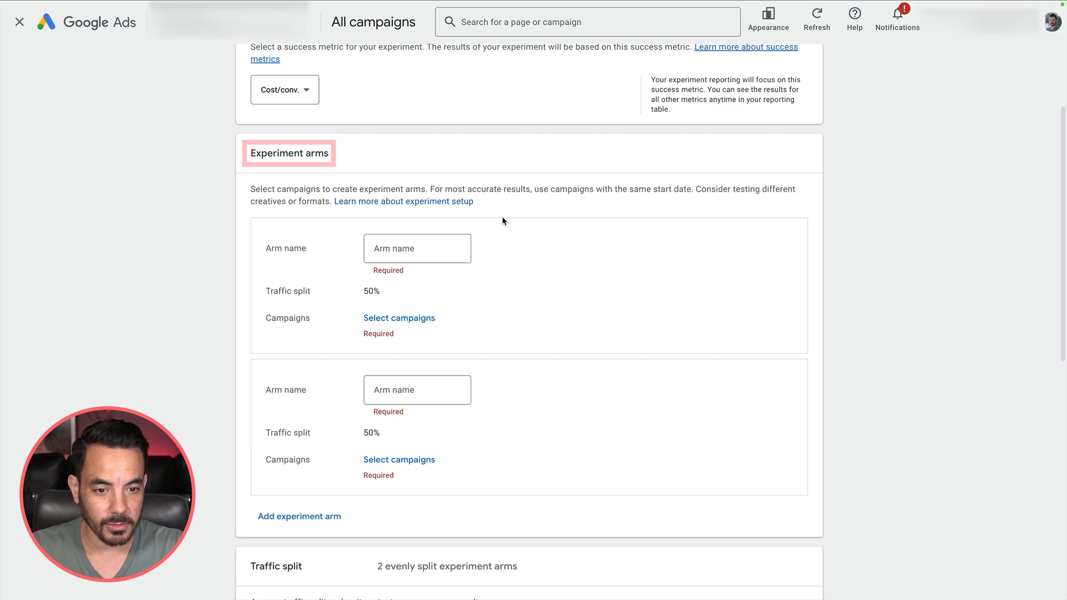
scroll(down, 3)
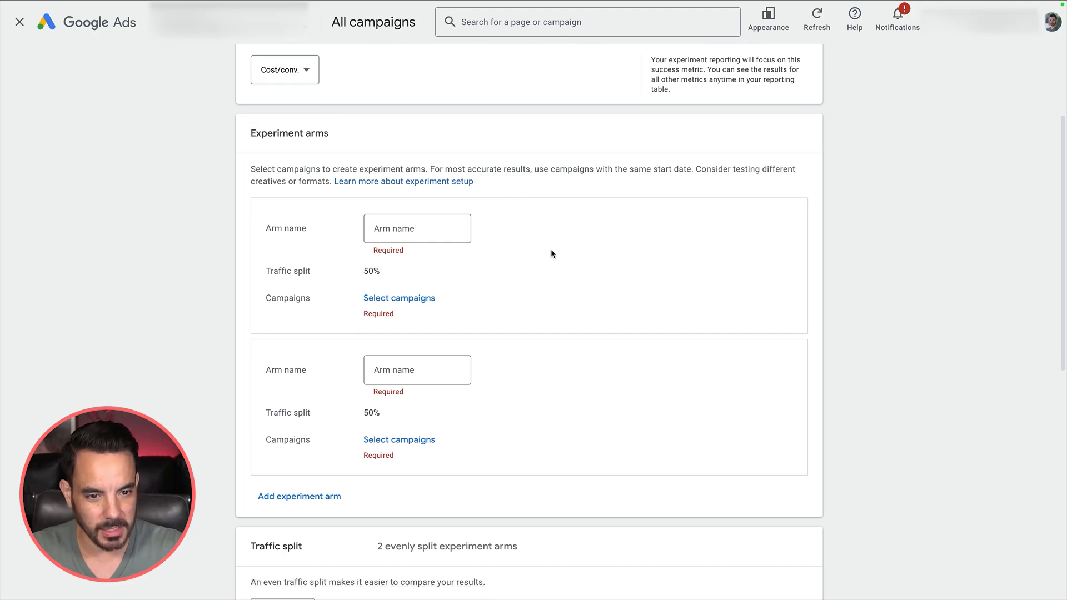
click(417, 228)
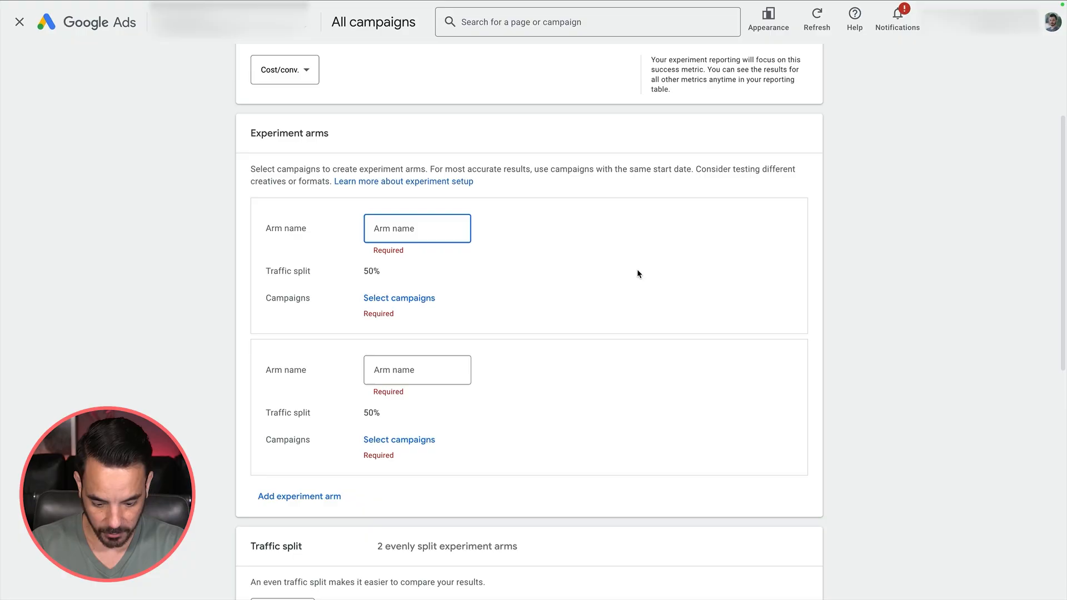
text(Vid)
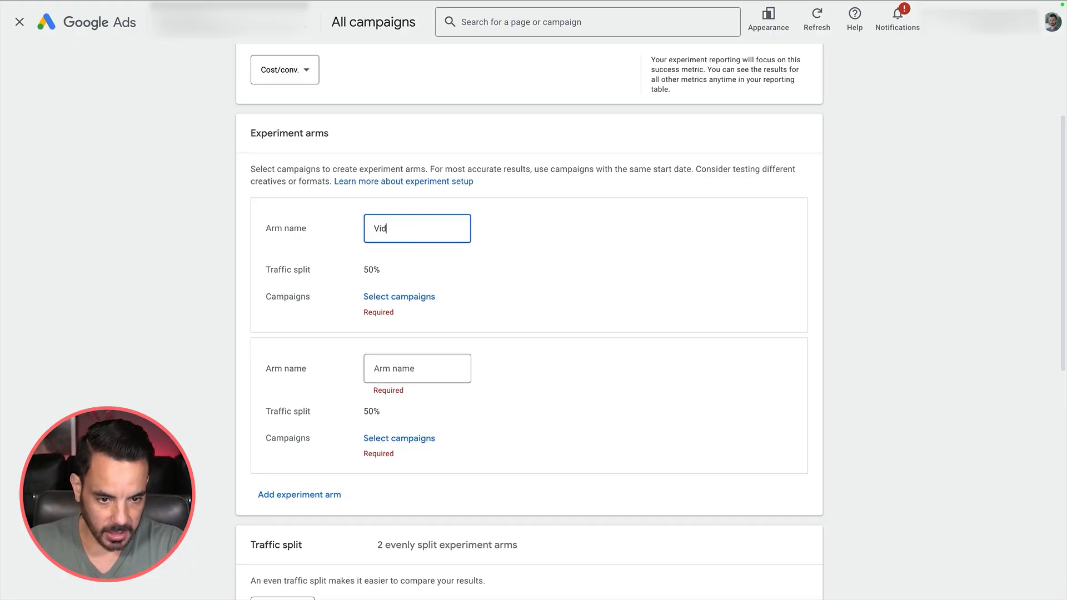
text(eo 1)
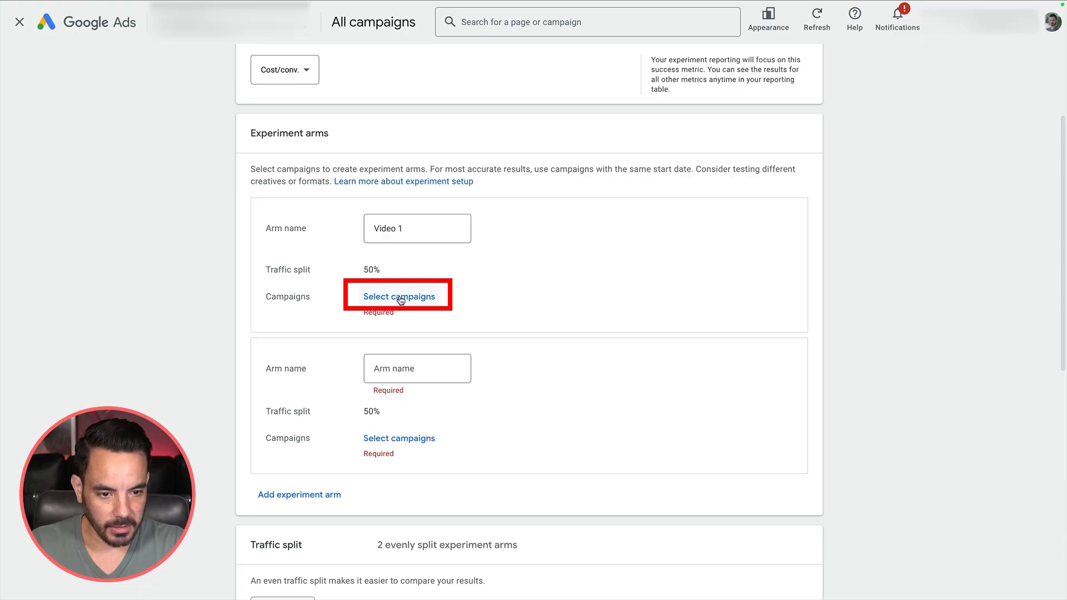
Assign the Demand Gen - Video 1 campaign to the Video 1 arm.
click(399, 296)
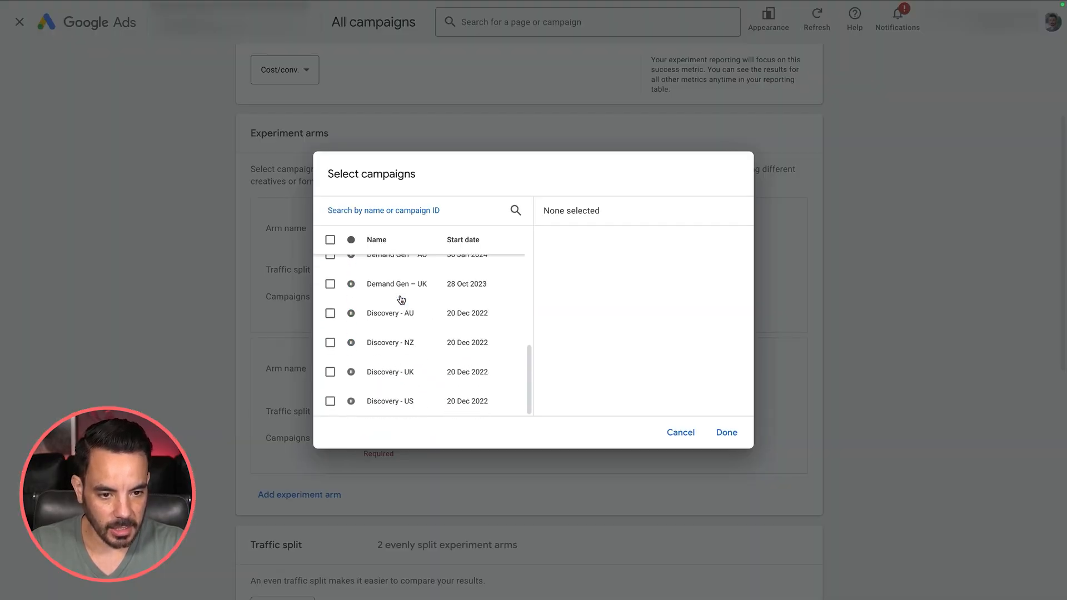
scroll(up, 3)
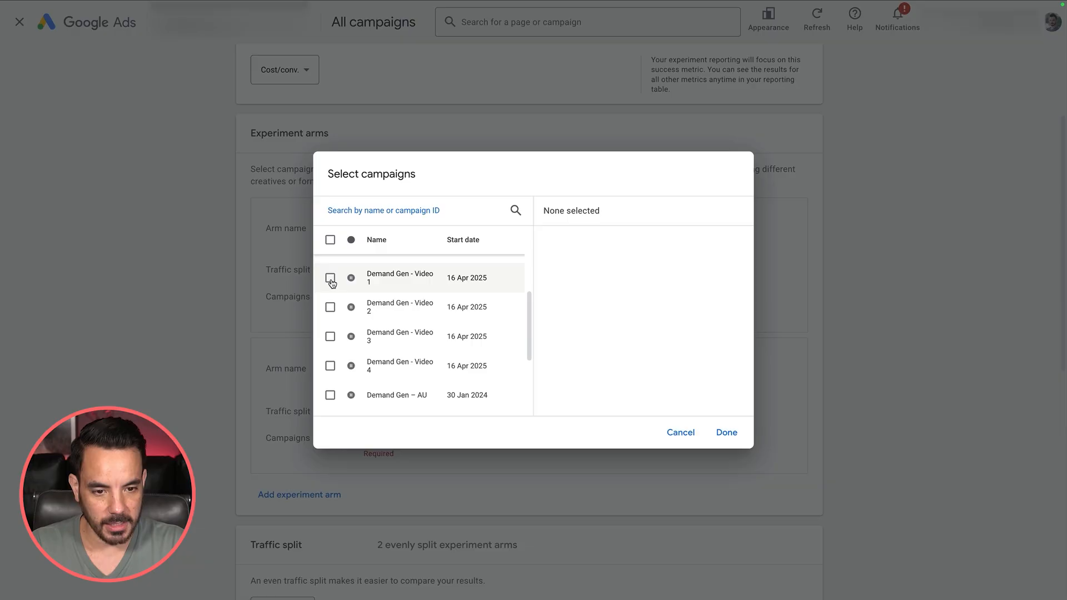
mouse_move(690, 388)
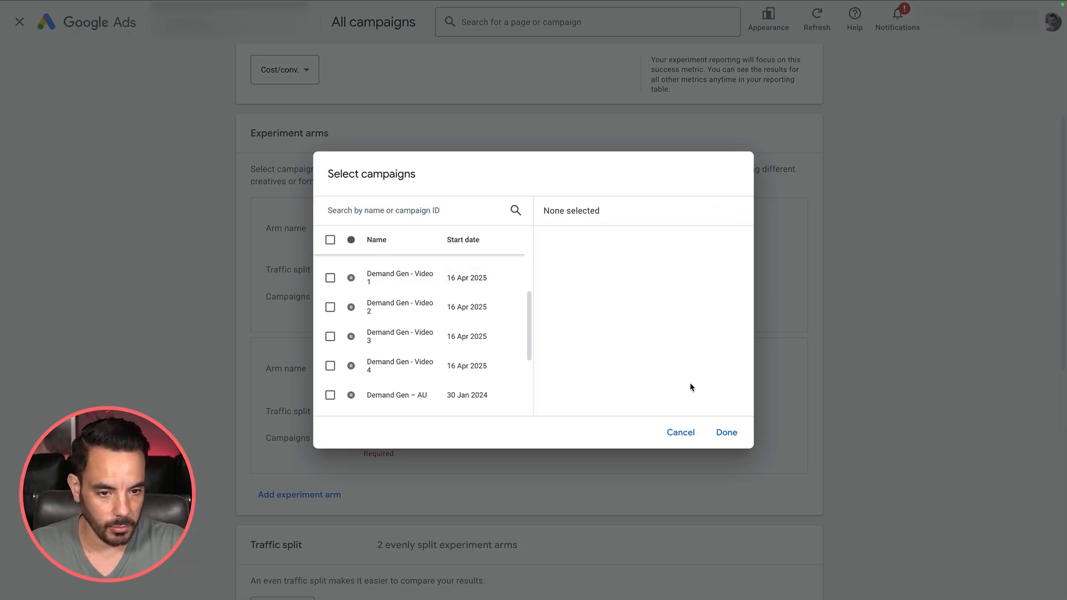
click(726, 433)
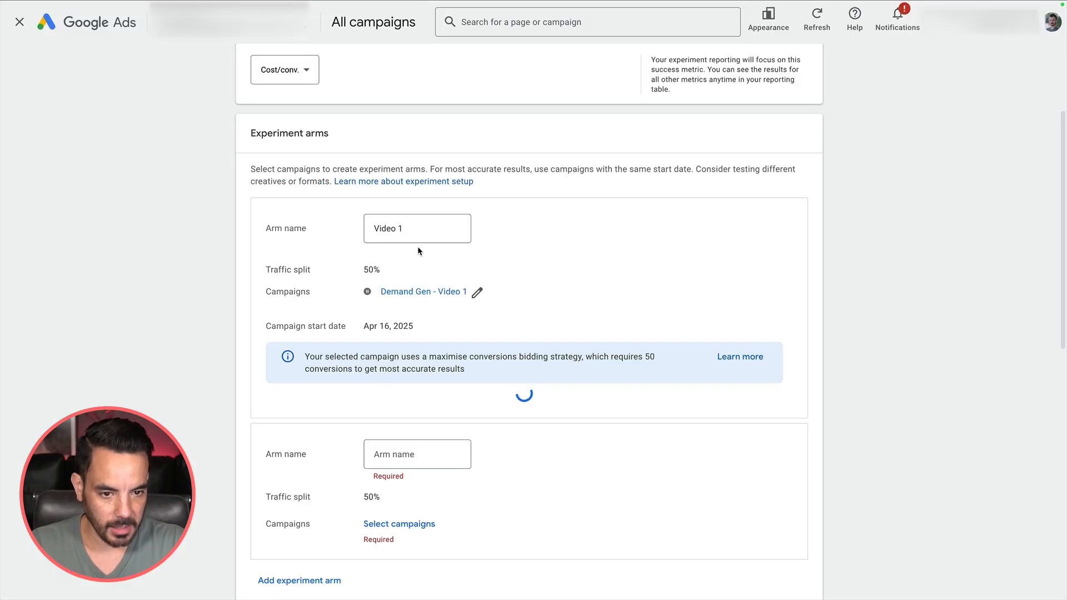
scroll(down, 3)
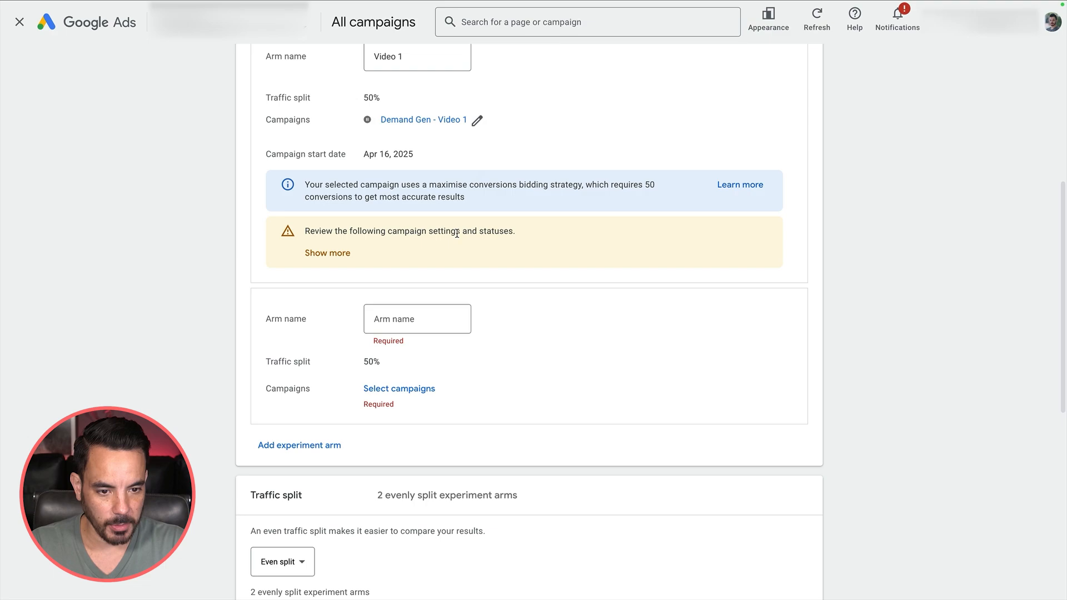
Review and collapse the paused-campaign settings warning on the Video 1 arm.
click(326, 252)
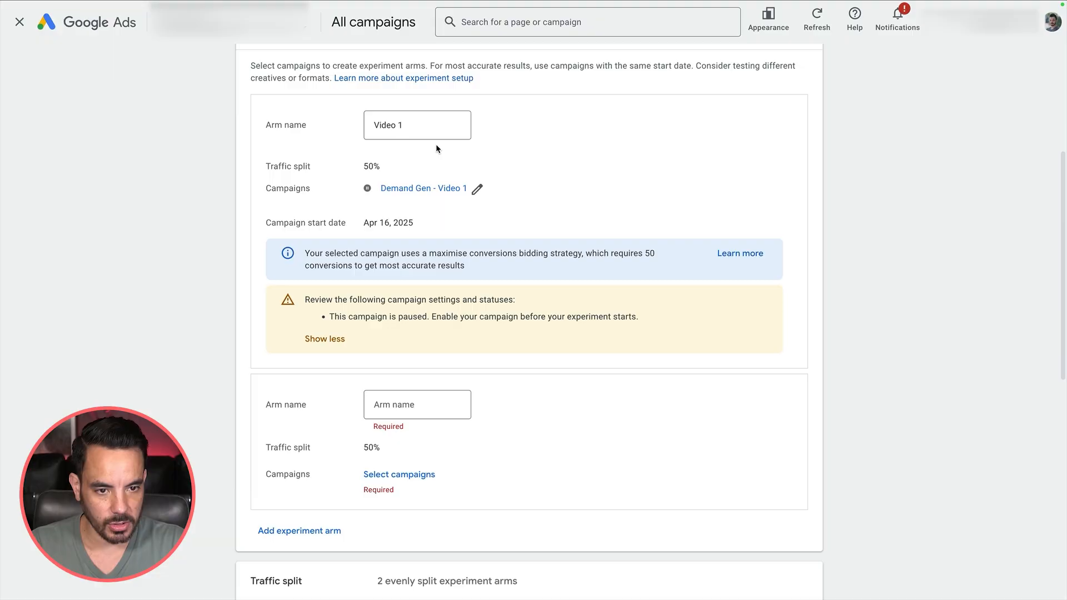
mouse_move(477, 274)
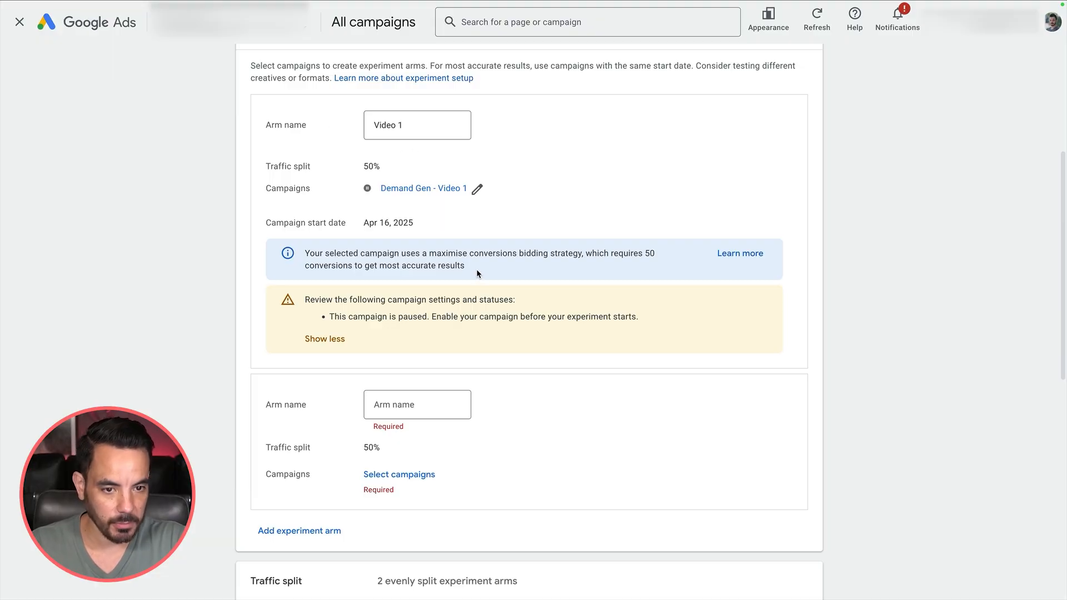
mouse_move(325, 339)
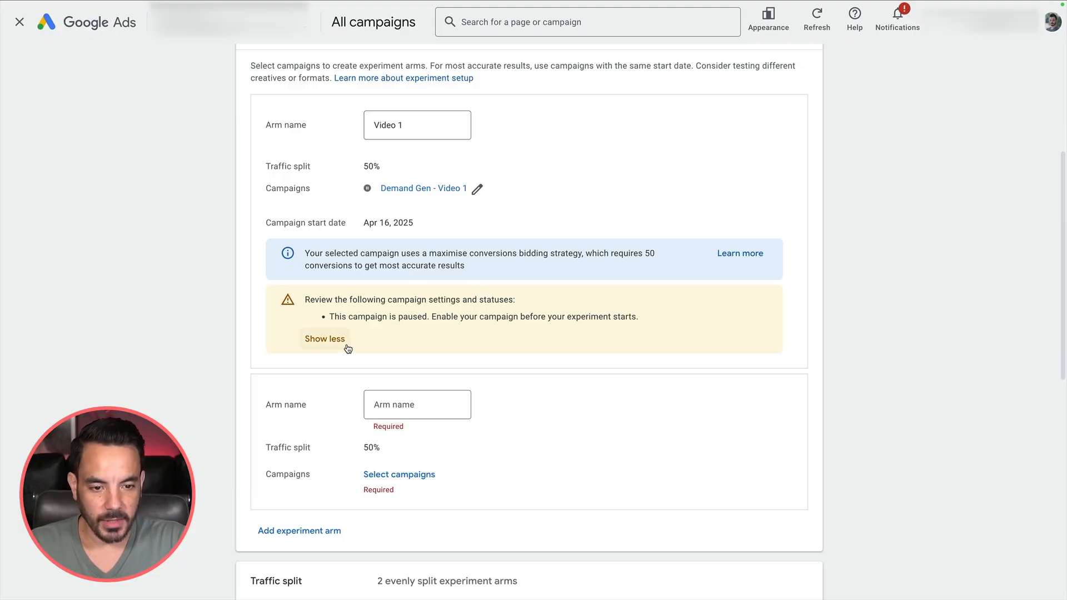
click(325, 339)
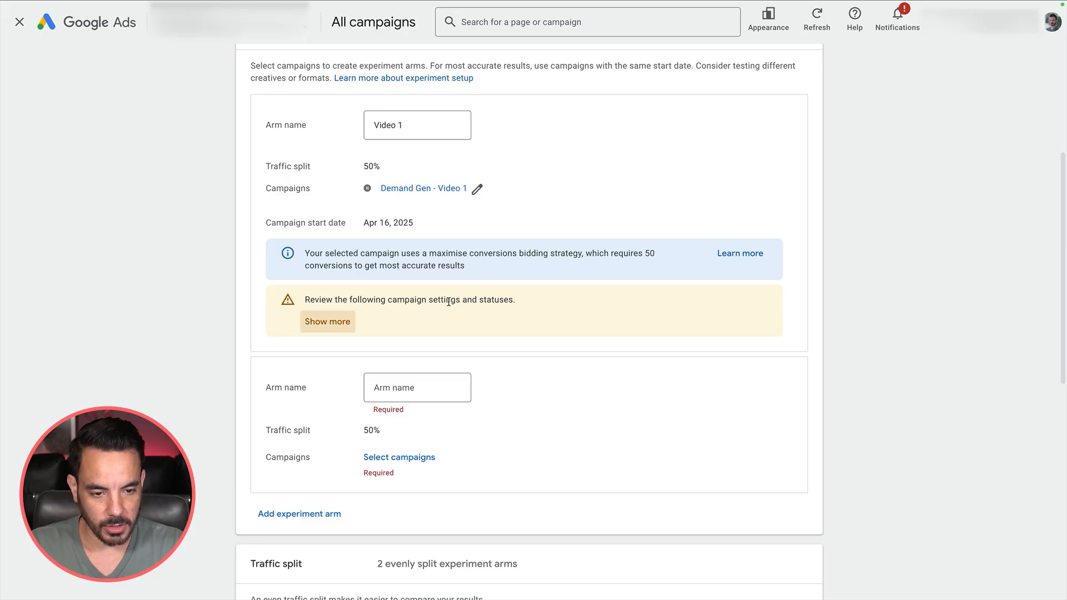
scroll(up, 3)
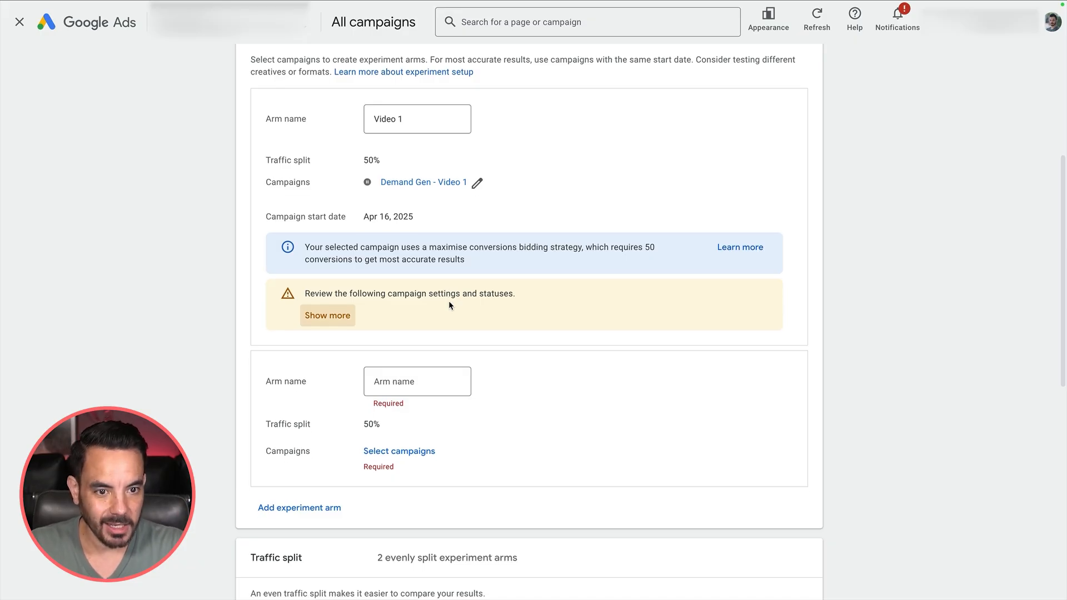
scroll(down, 3)
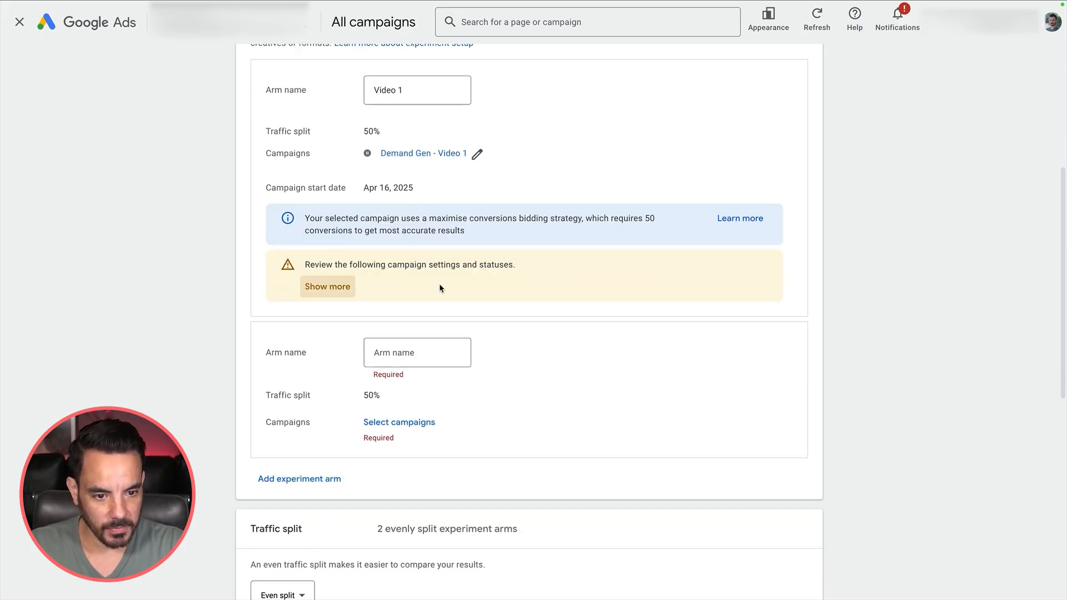
Name the second arm 'Video 2' and assign it the Demand Gen - Video 2 campaign.
click(417, 352)
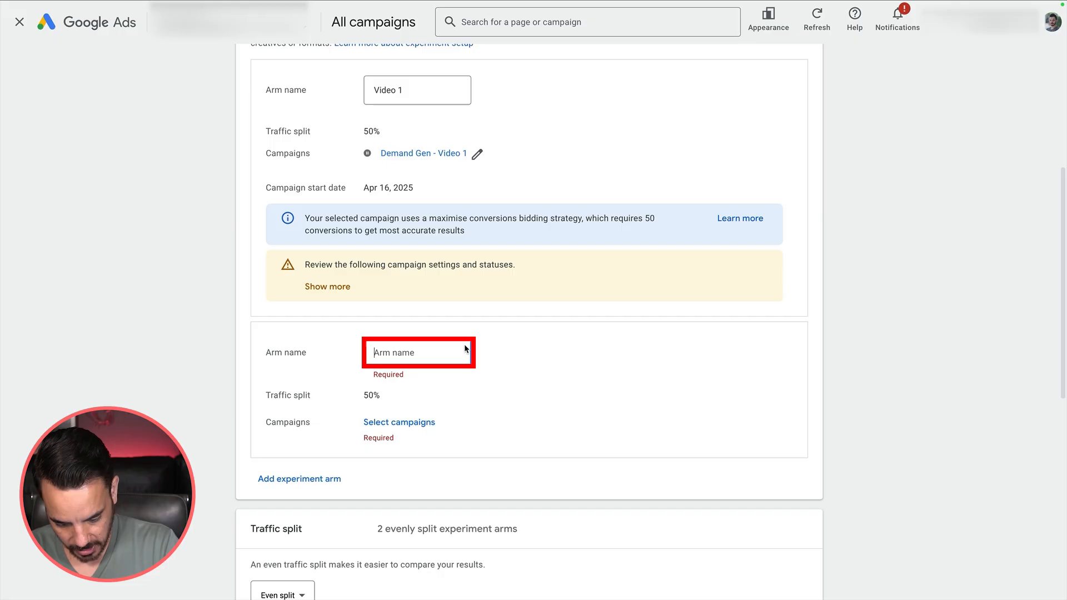
text(Video 2)
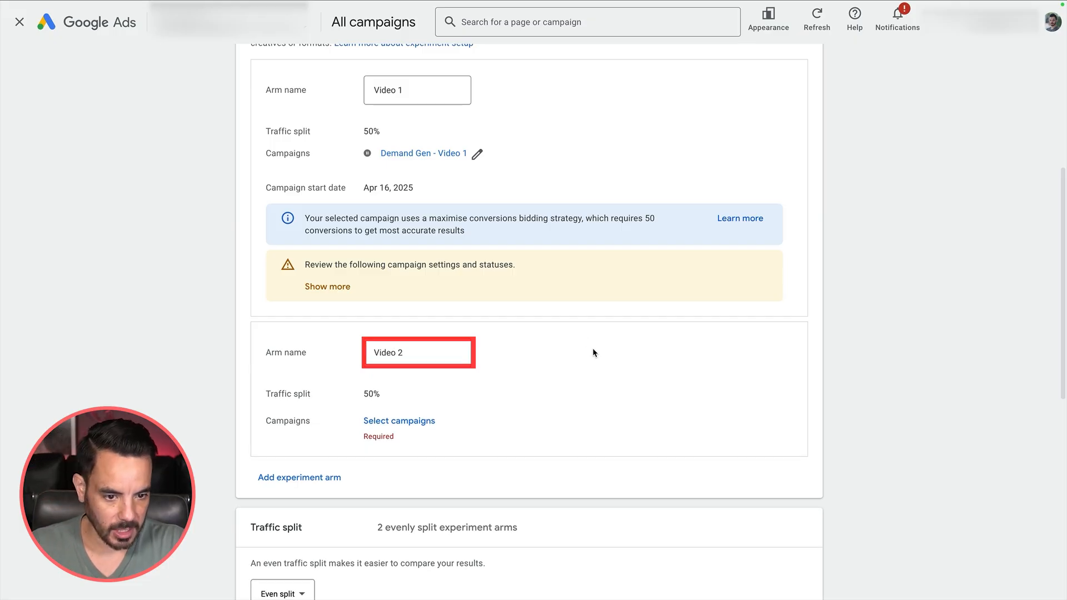
click(400, 420)
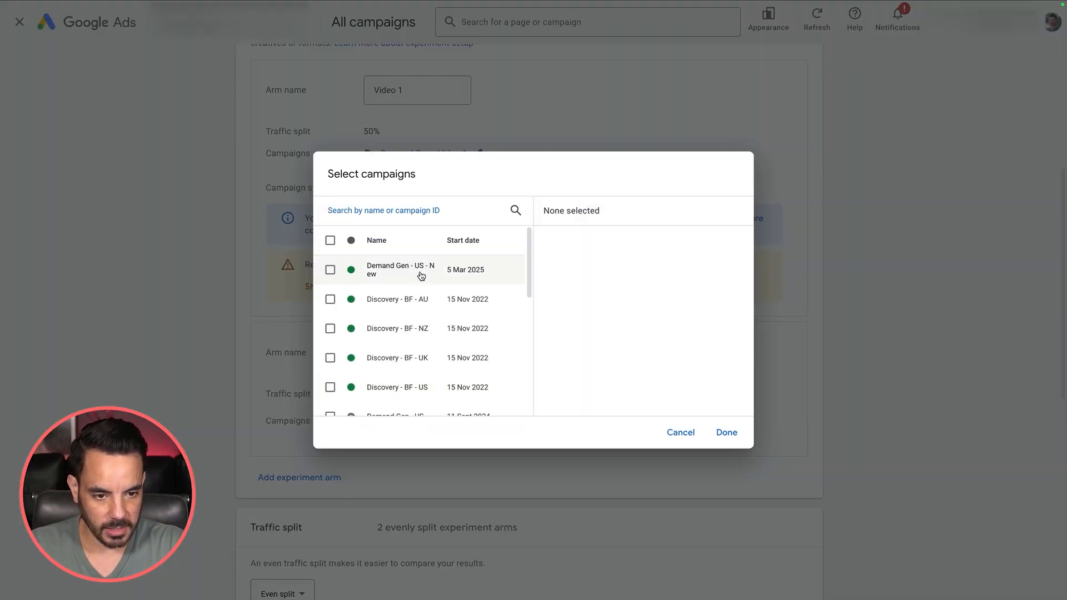
text(video 2)
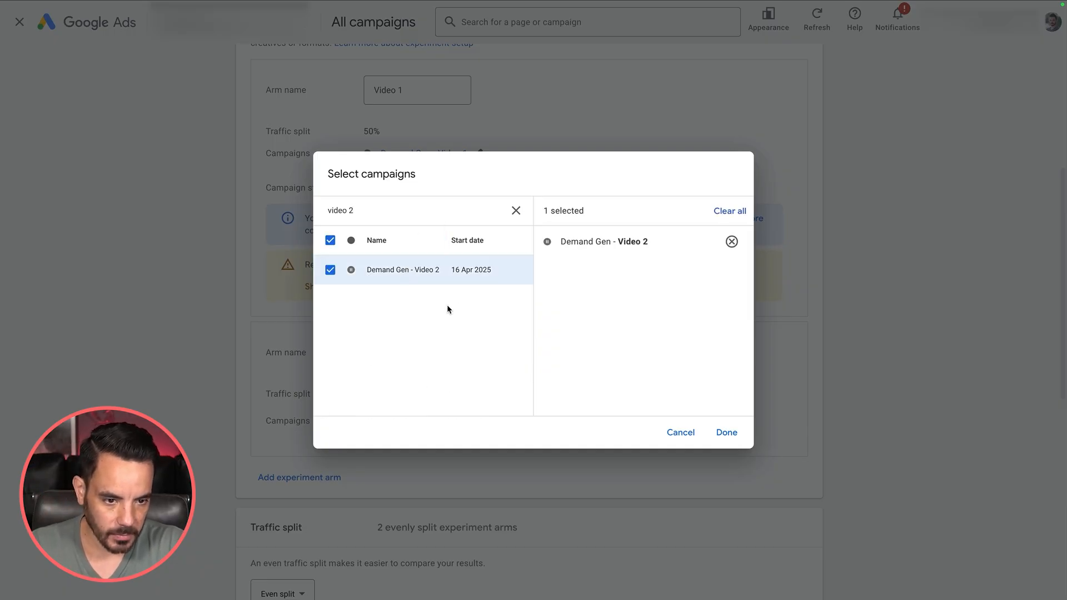
click(726, 433)
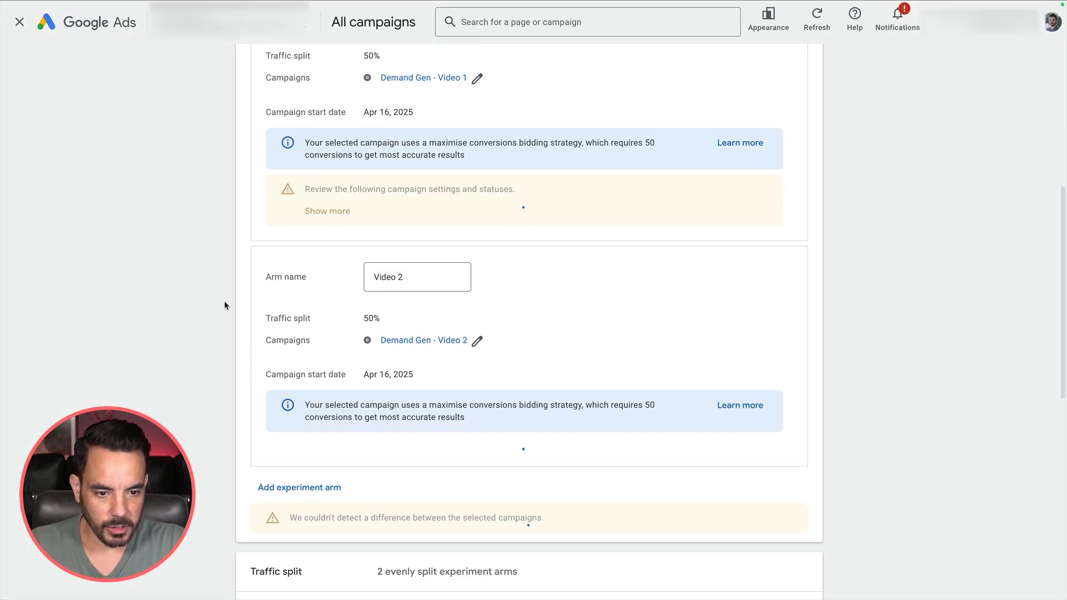
scroll(up, 3)
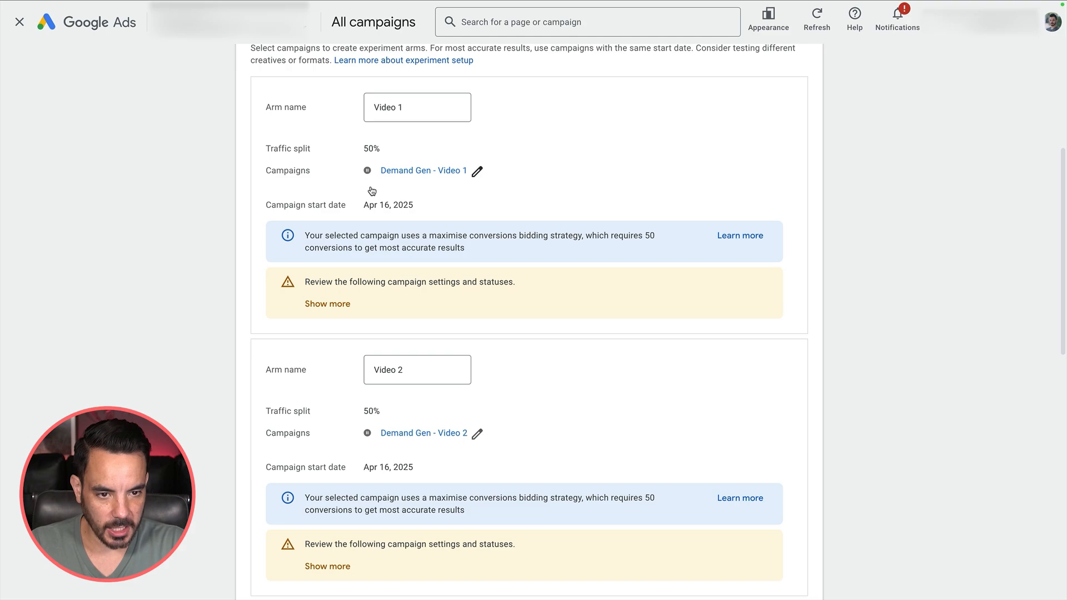
mouse_move(511, 439)
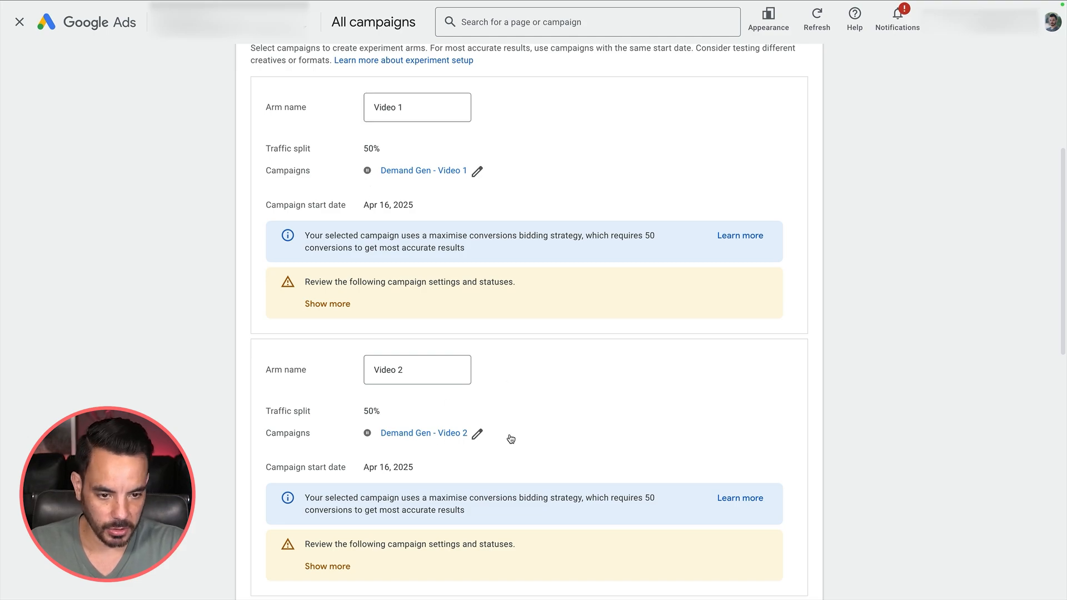
scroll(down, 3)
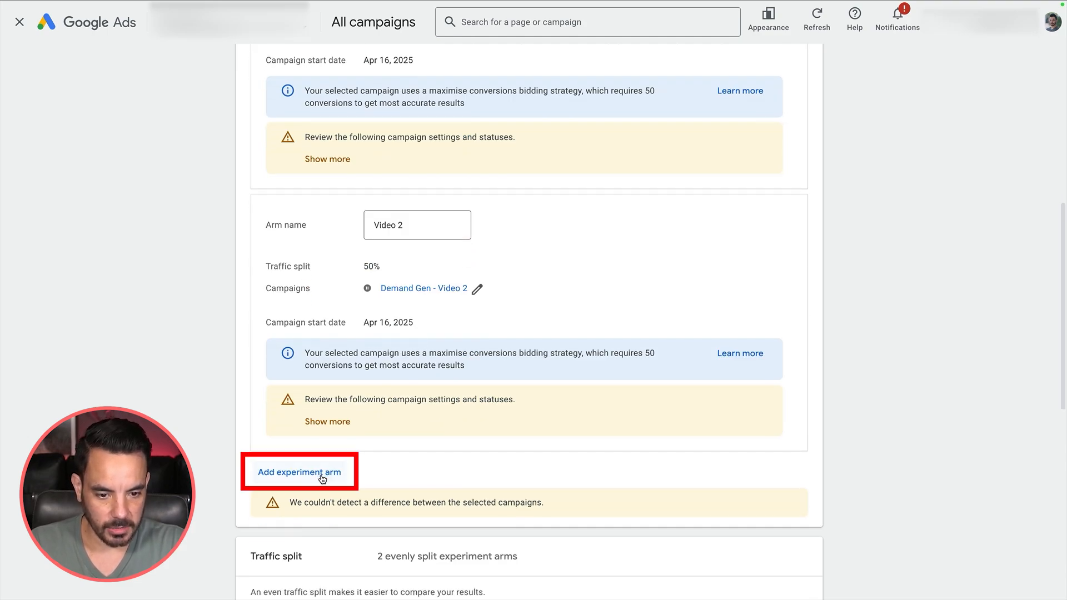
Add a third arm 'Video 3' running Demand Gen - Video 3, for a 33% split each.
click(299, 471)
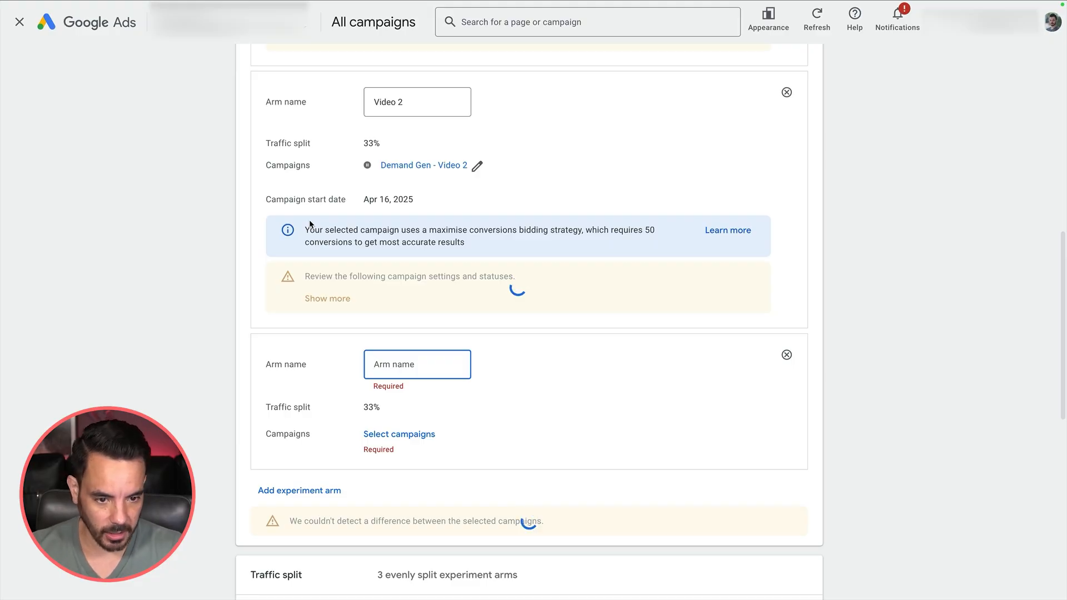
text(Video)
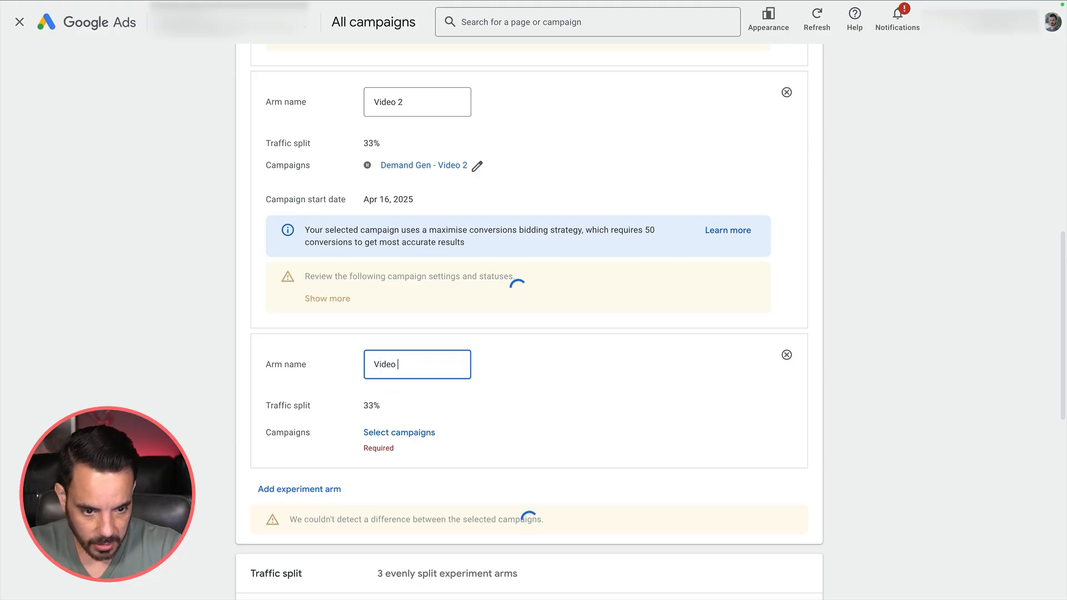
click(399, 433)
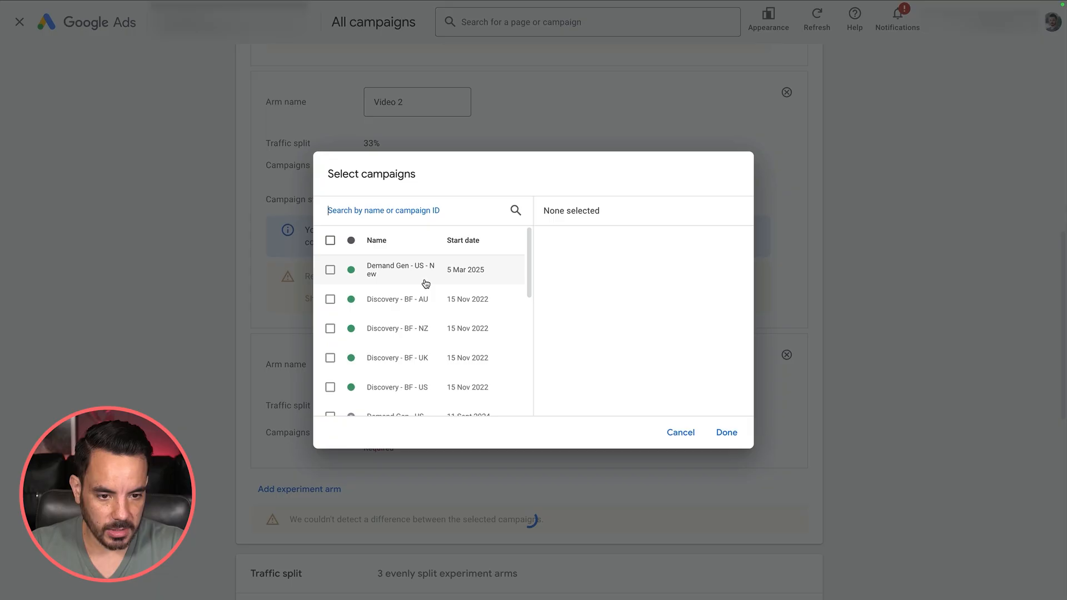
text(video)
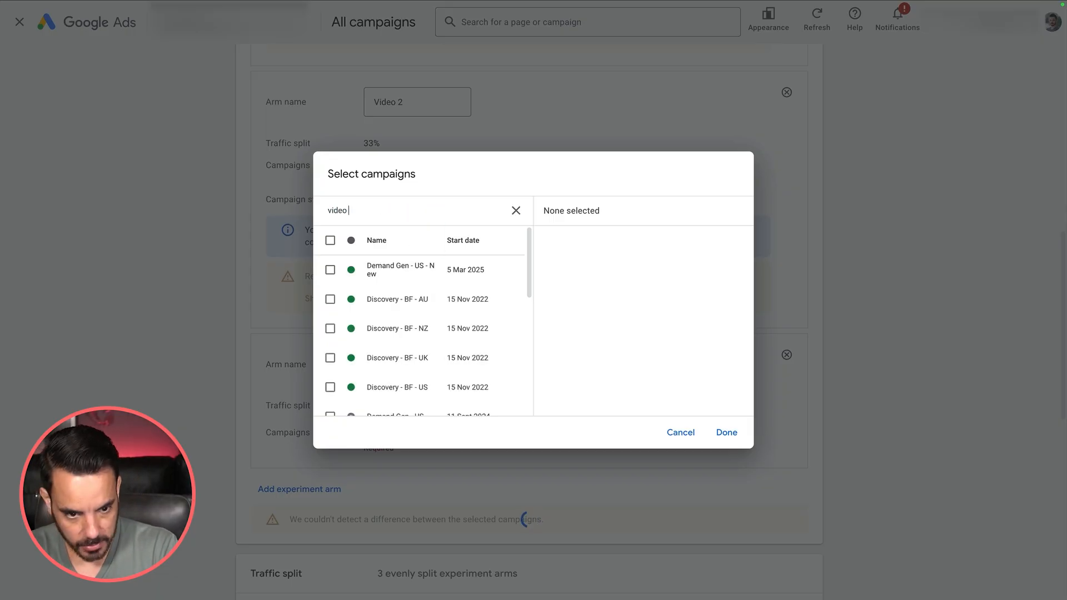
text(3)
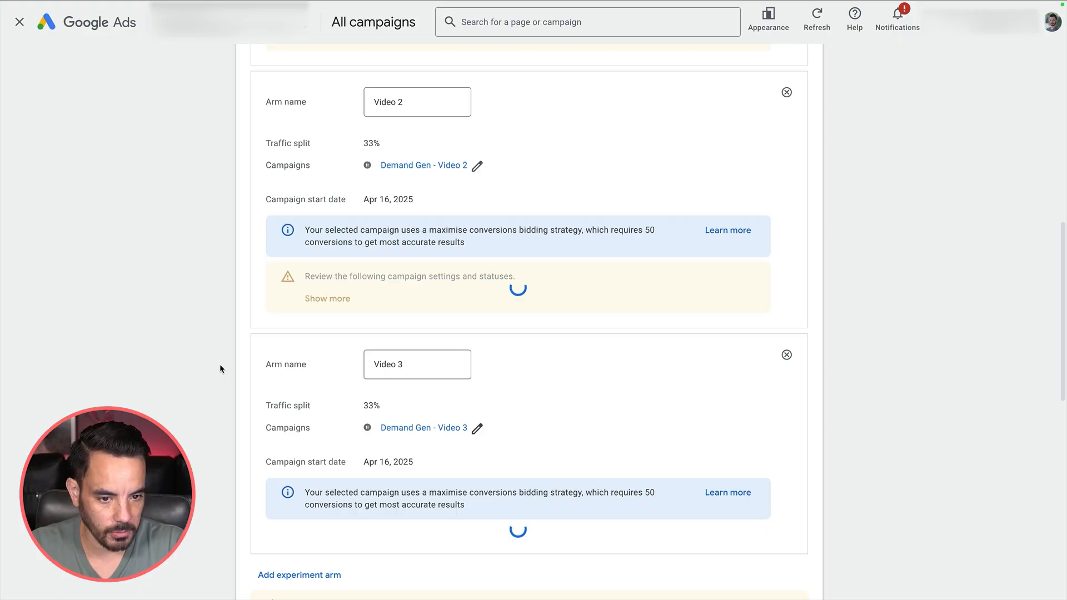
scroll(down, 3)
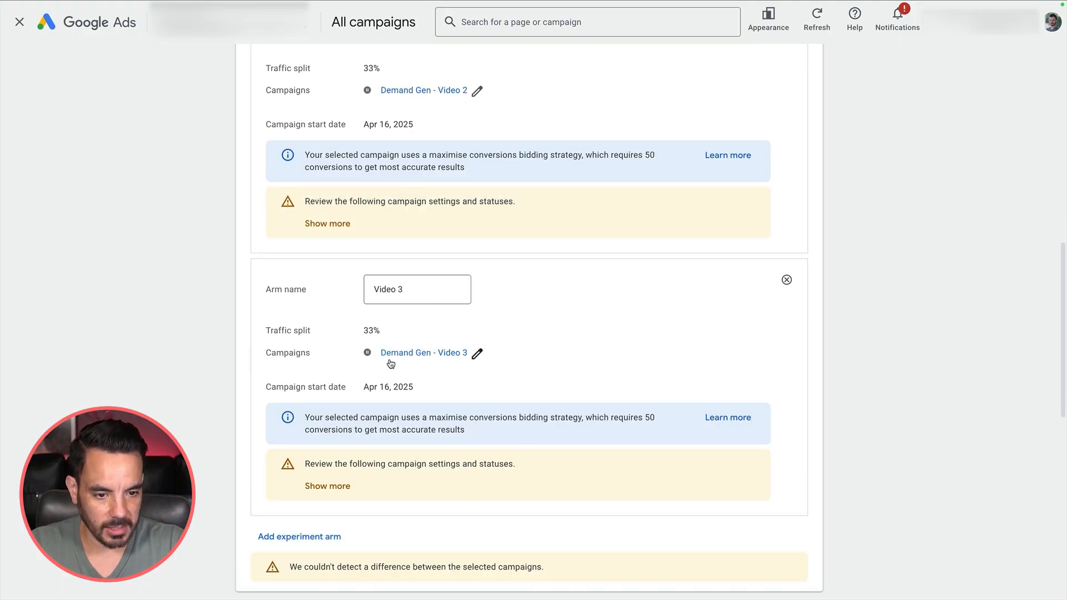
mouse_move(400, 360)
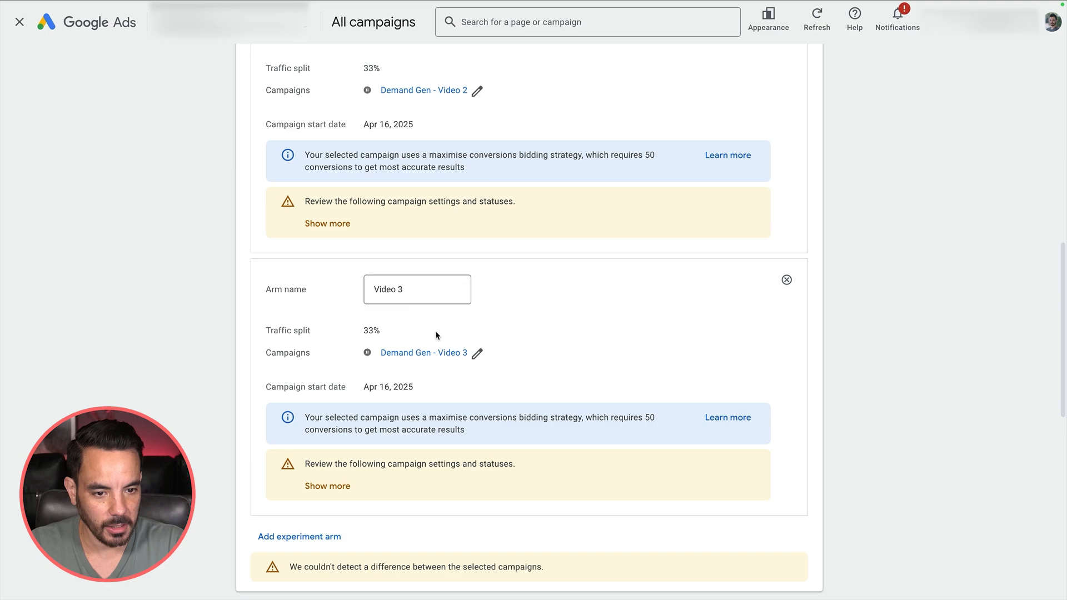
triple_click(388, 289)
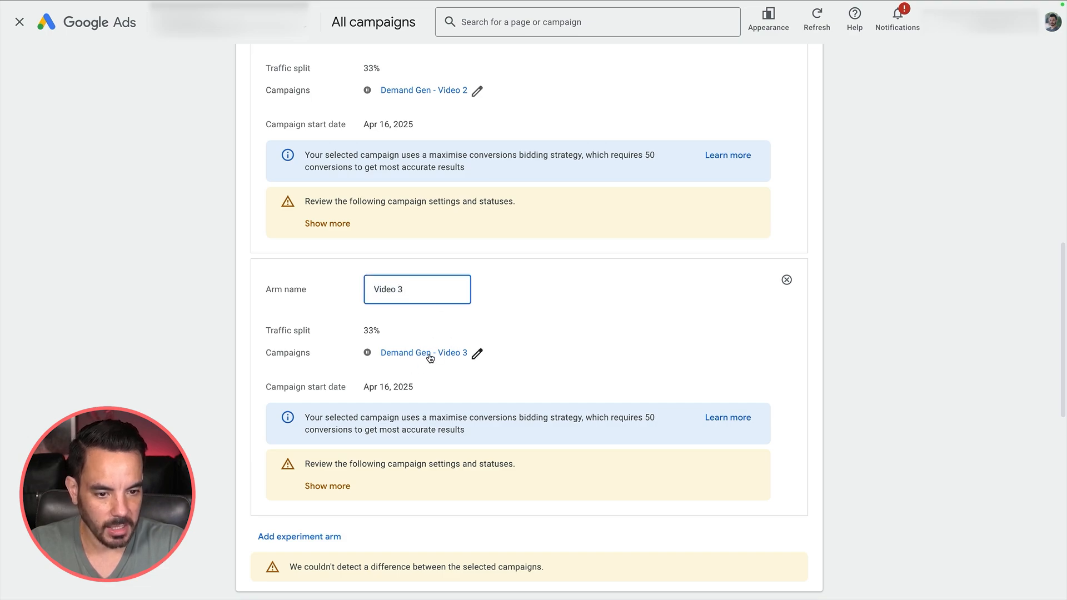
mouse_move(452, 368)
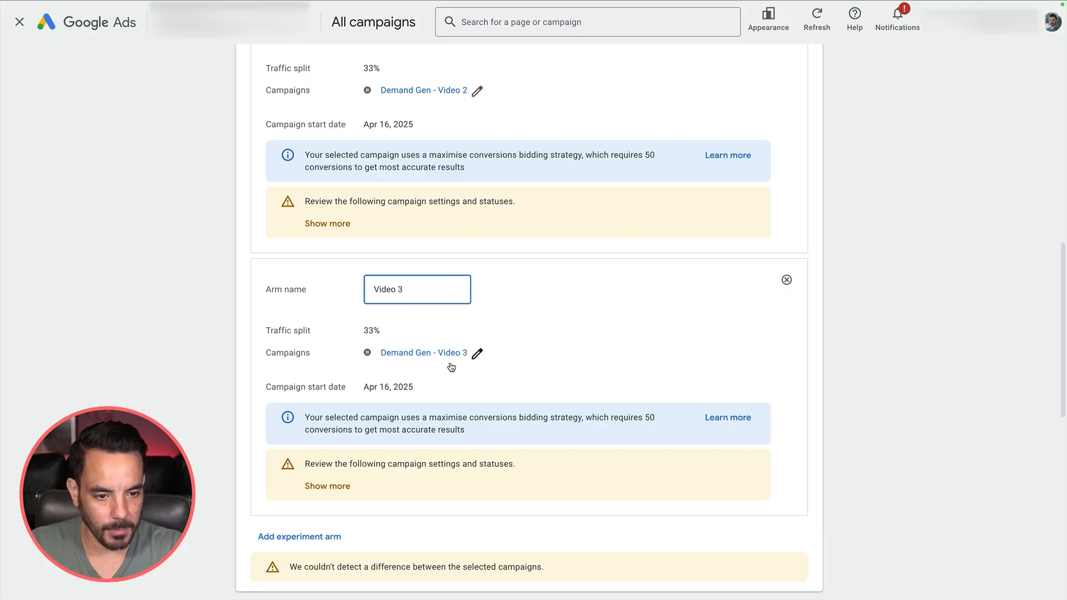
scroll(up, 3)
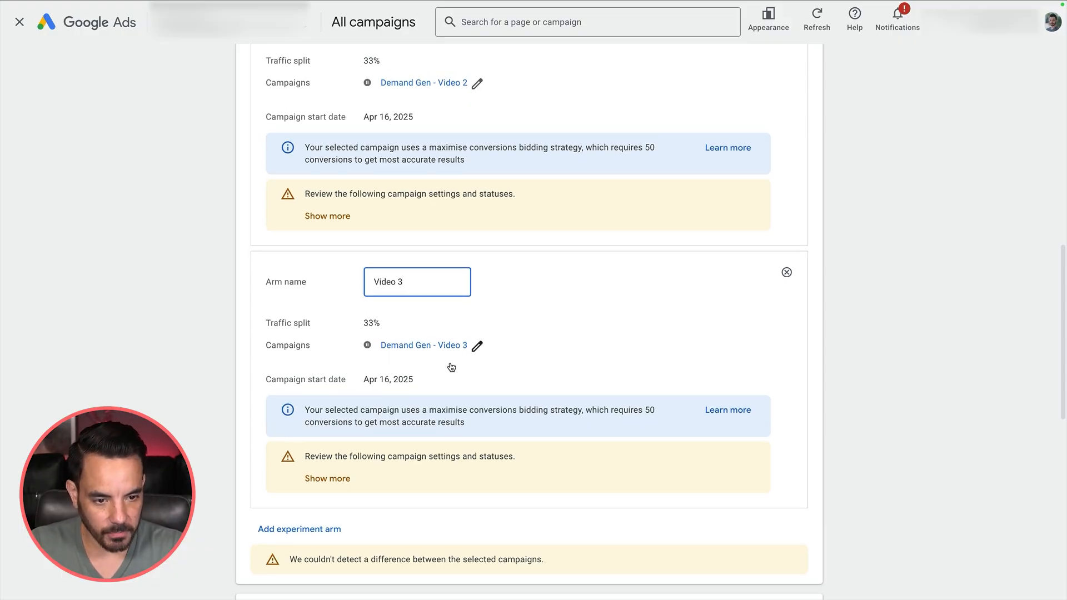
scroll(down, 3)
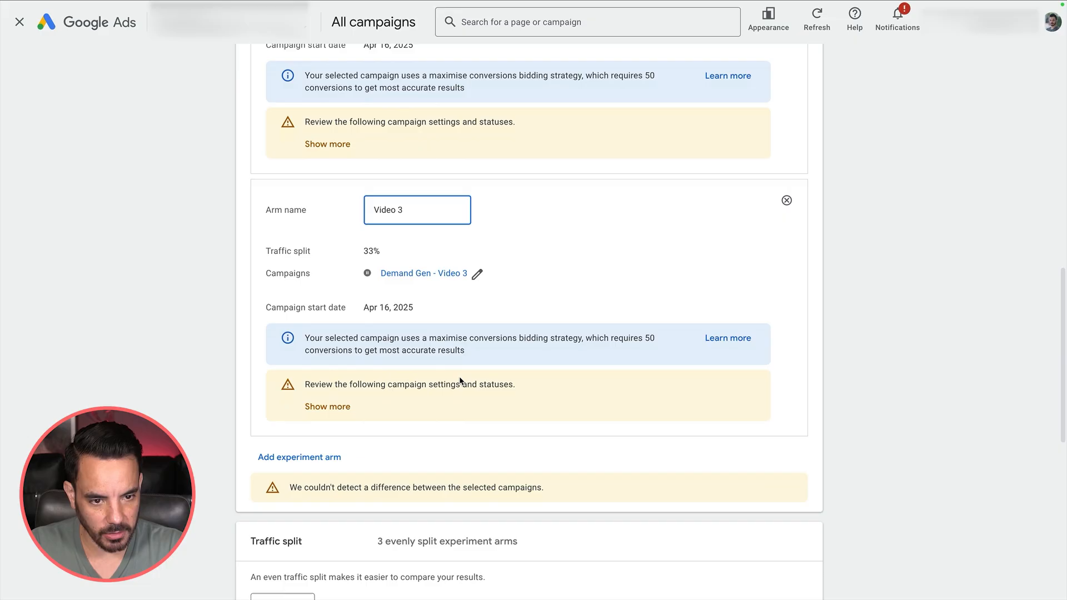
Add a fourth arm 'Video 4' running the Demand Gen - Video 4 campaign.
click(300, 457)
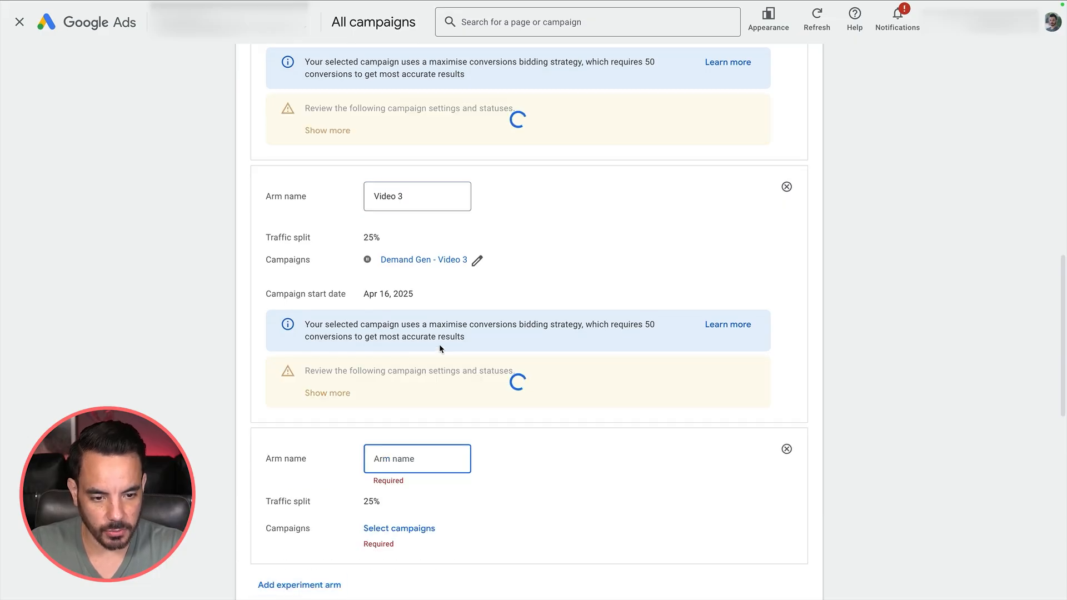
scroll(down, 3)
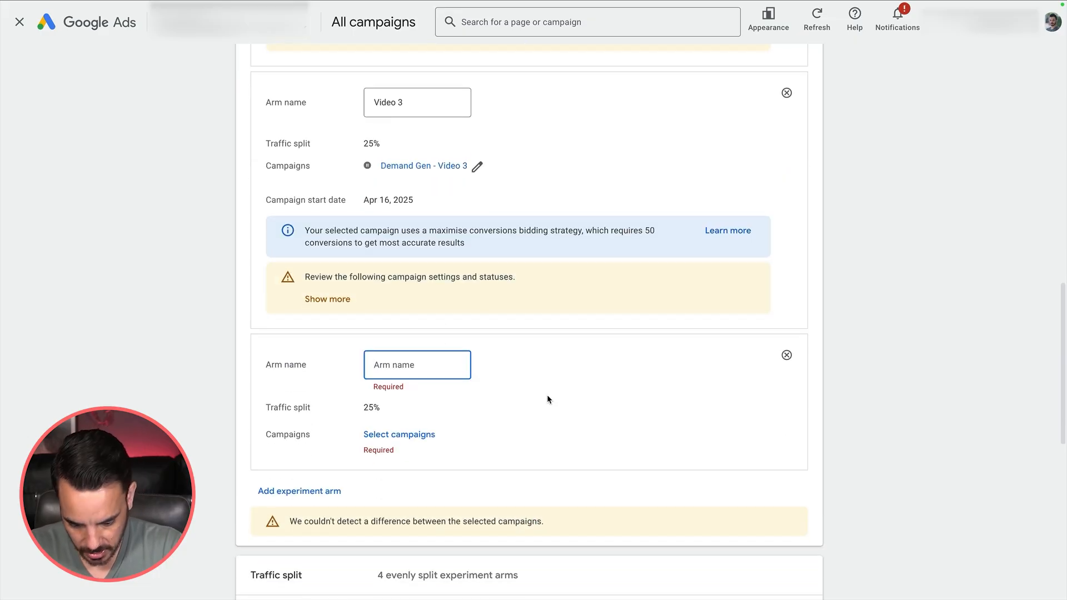
text(Video)
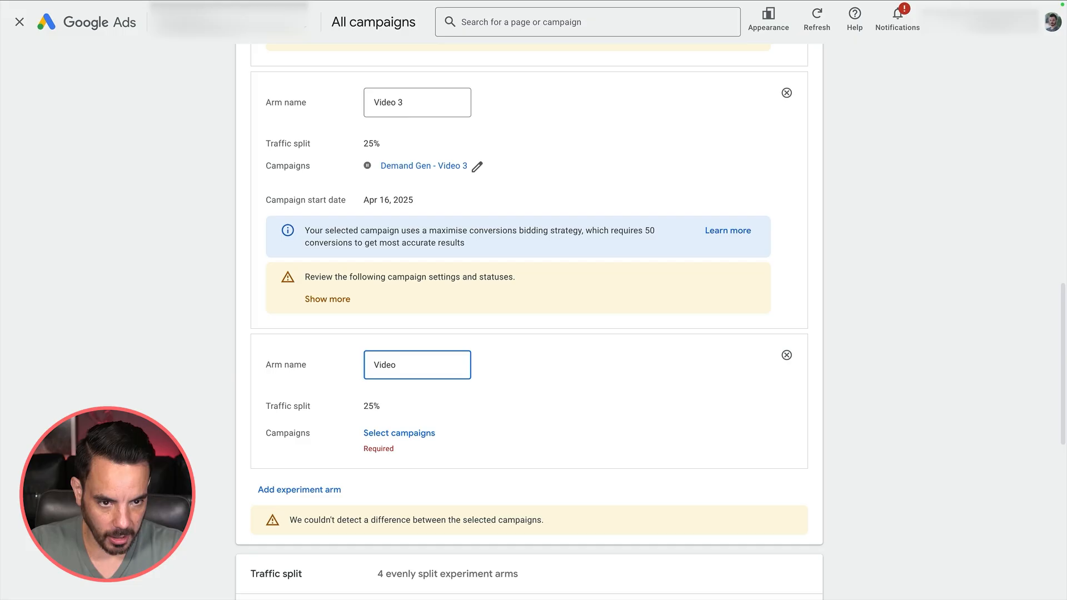
text(4)
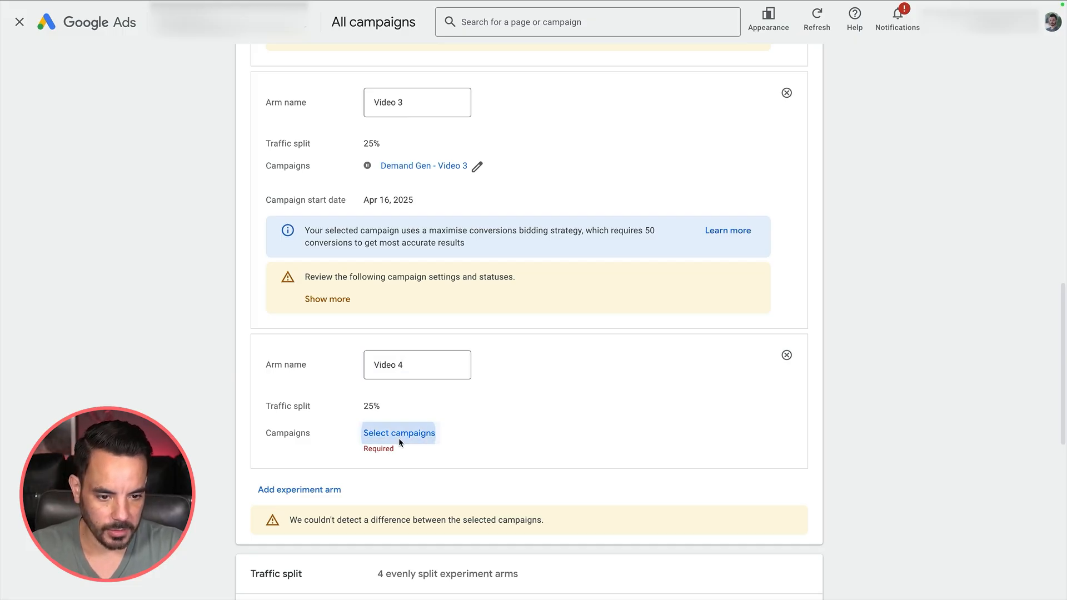
click(398, 433)
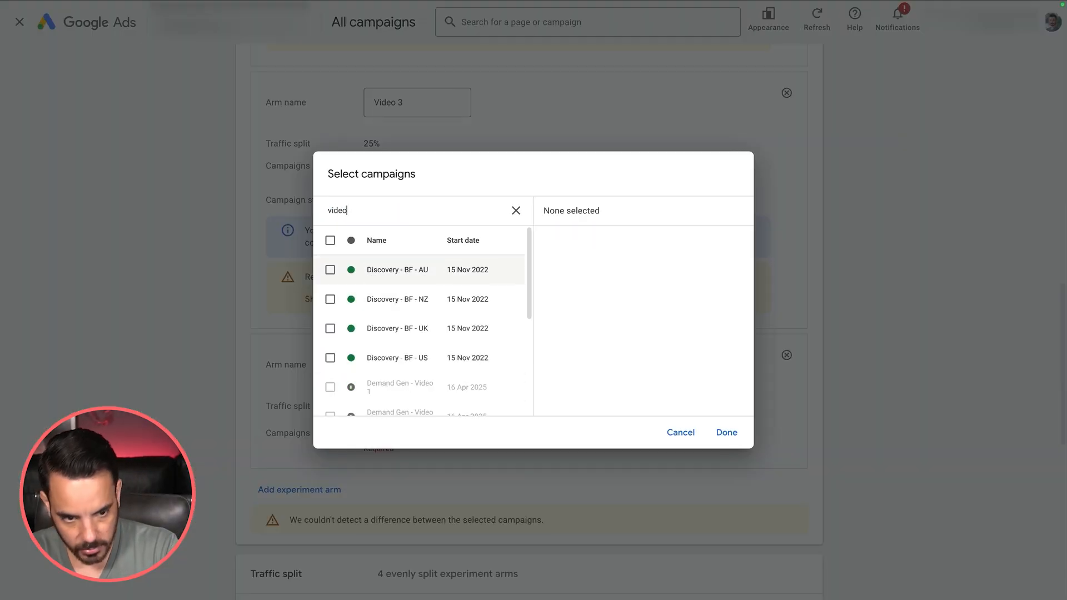
click(330, 357)
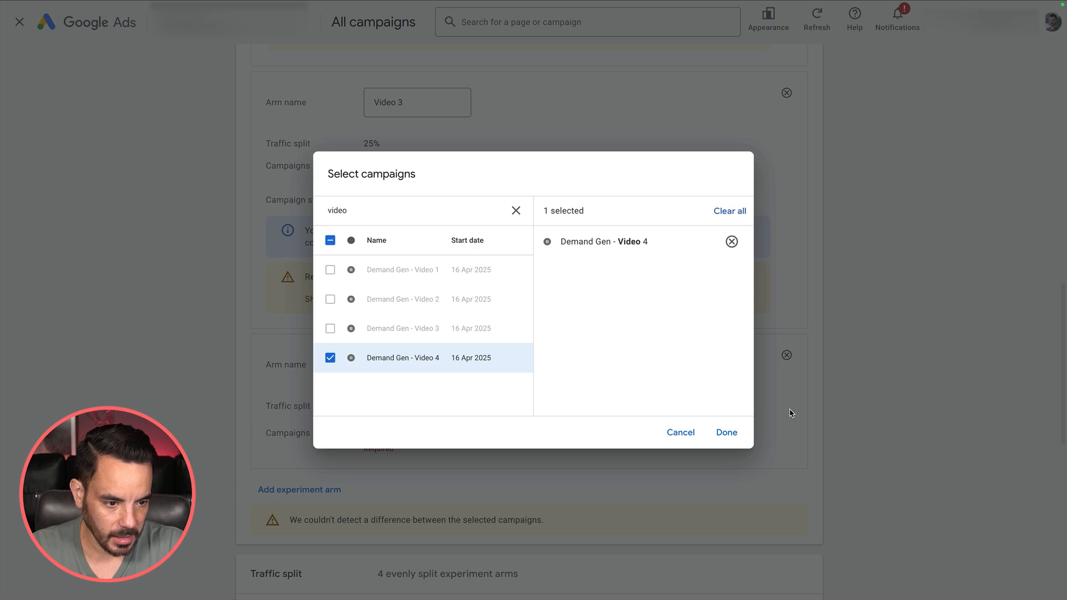
click(726, 433)
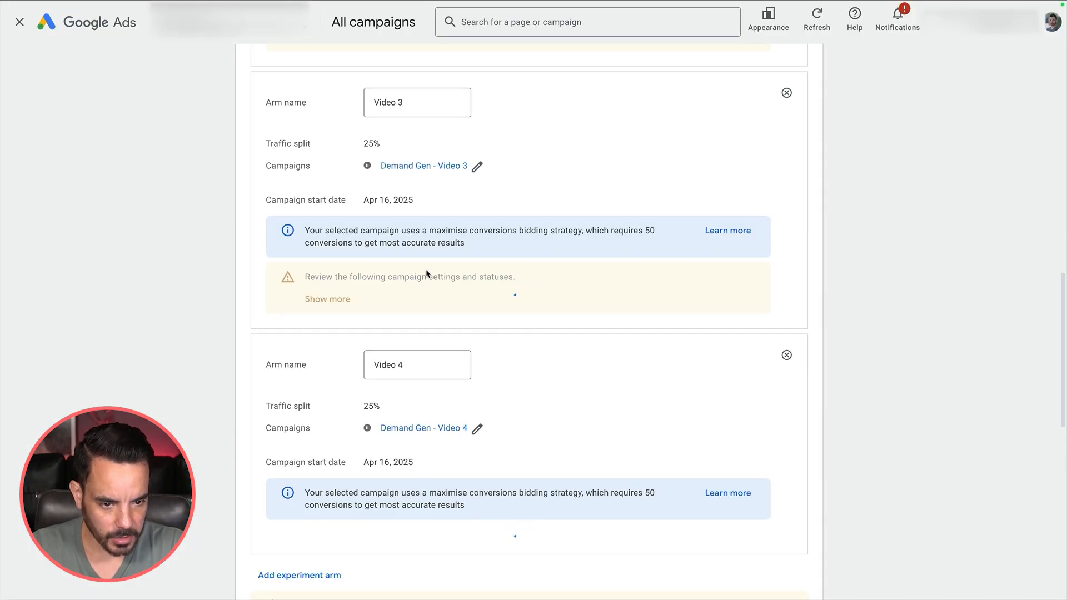
Review the four arms now splitting traffic evenly at 25% each.
scroll(up, 3)
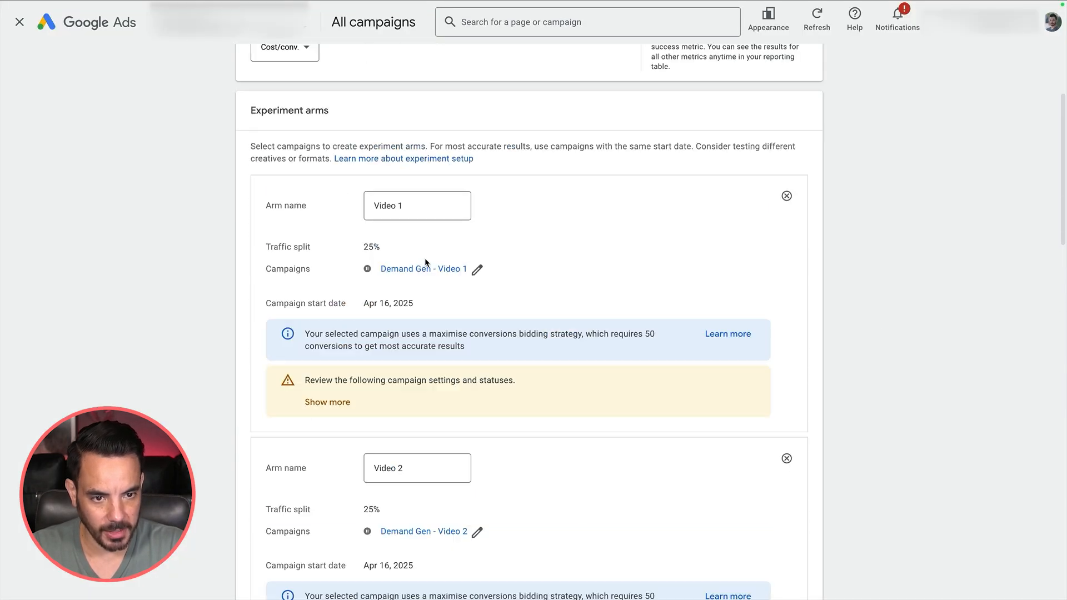
scroll(down, 3)
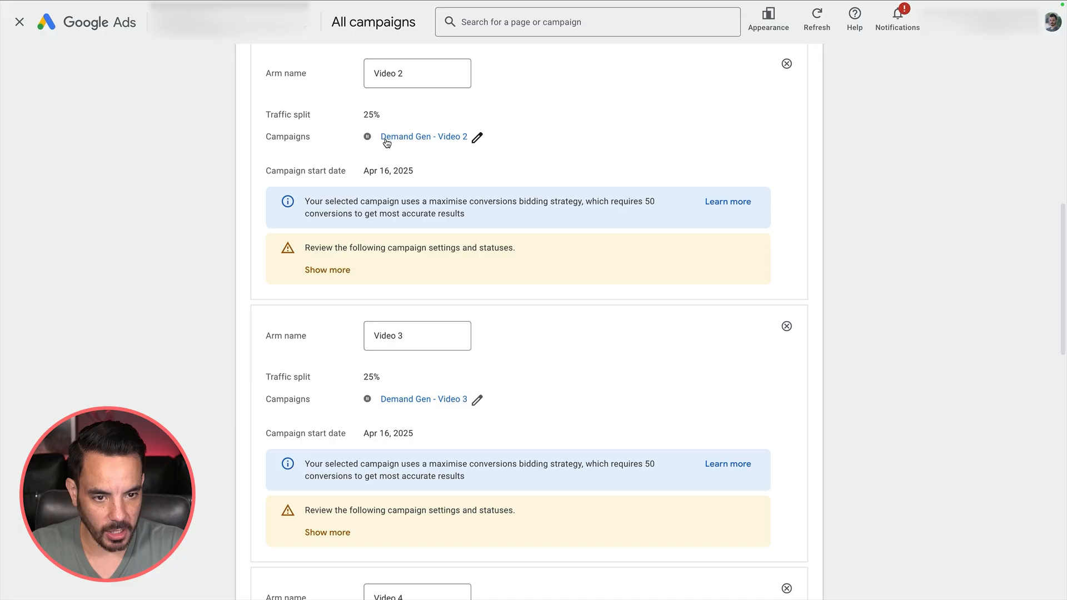
scroll(down, 3)
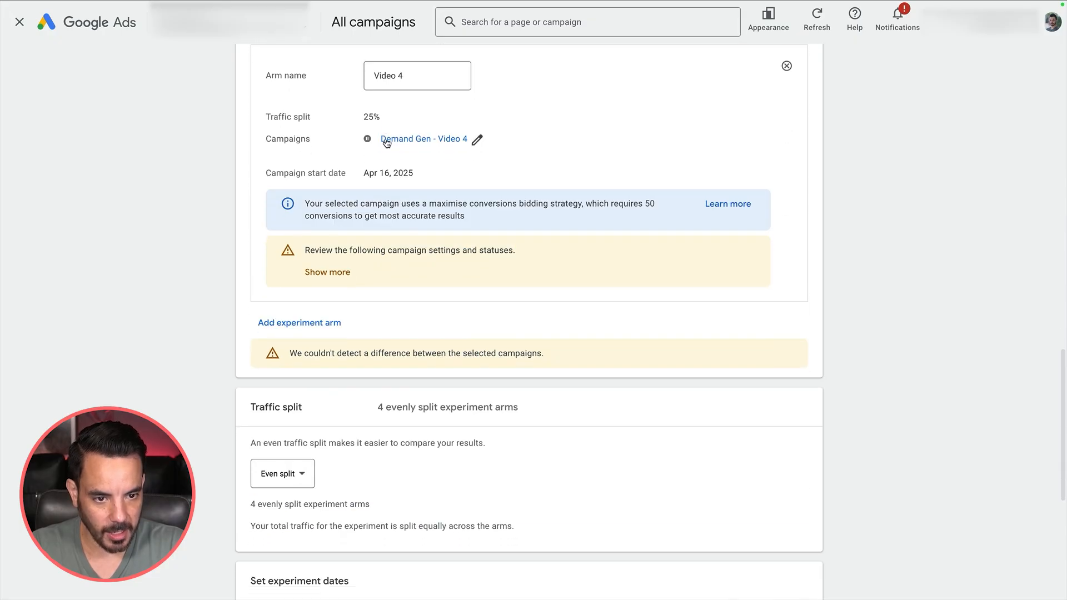
scroll(down, 3)
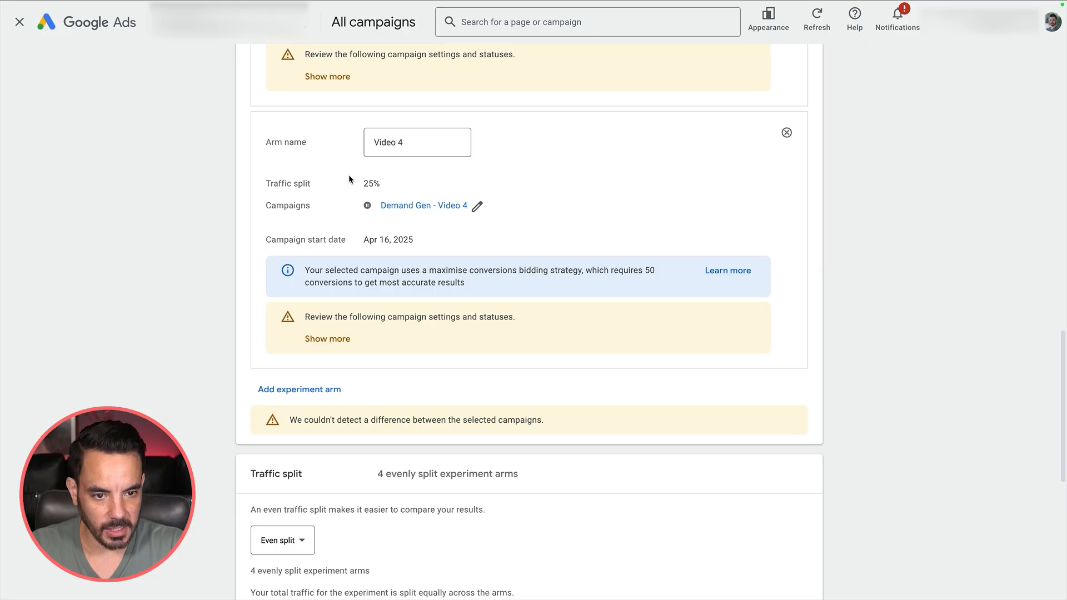
double_click(372, 184)
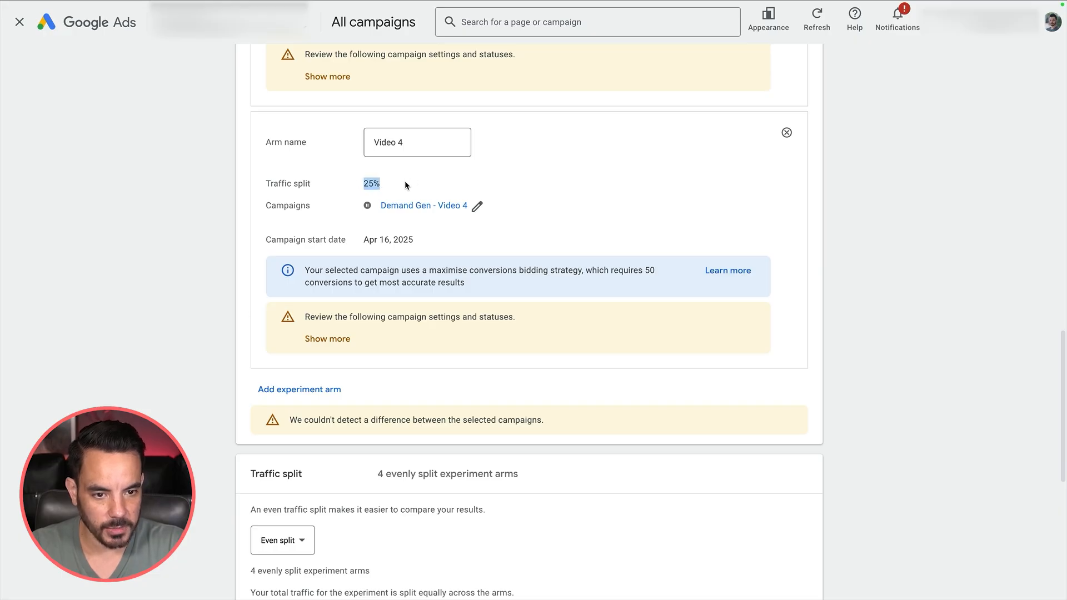
scroll(up, 3)
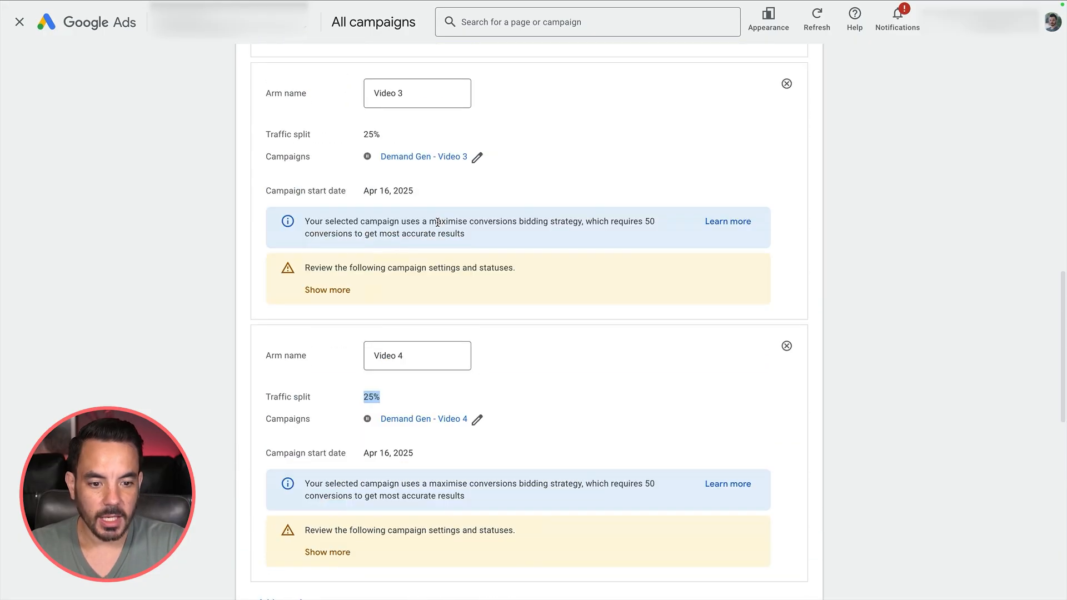
scroll(up, 3)
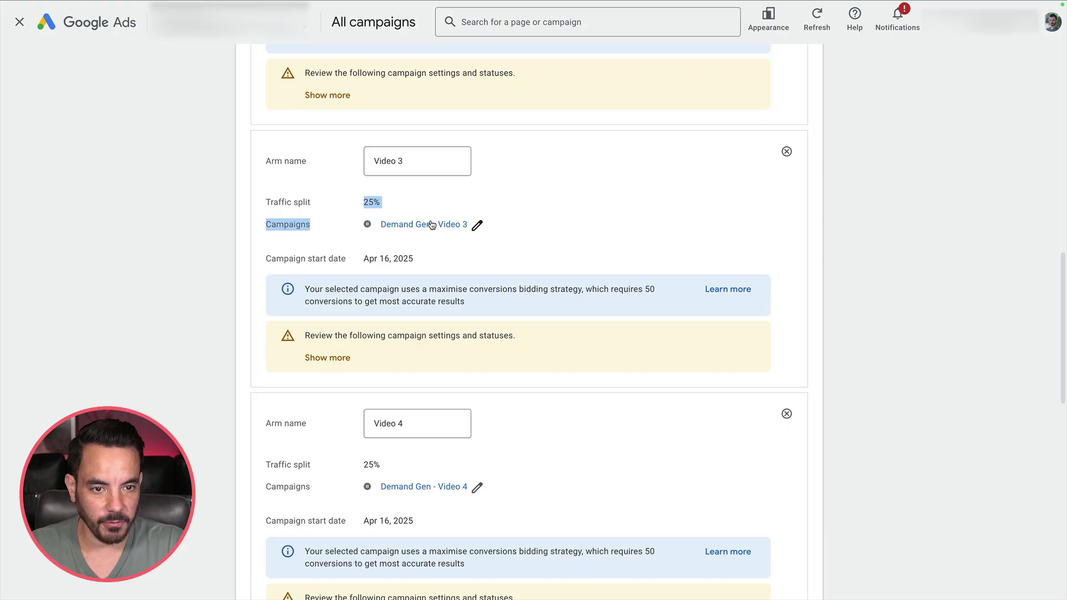
scroll(down, 3)
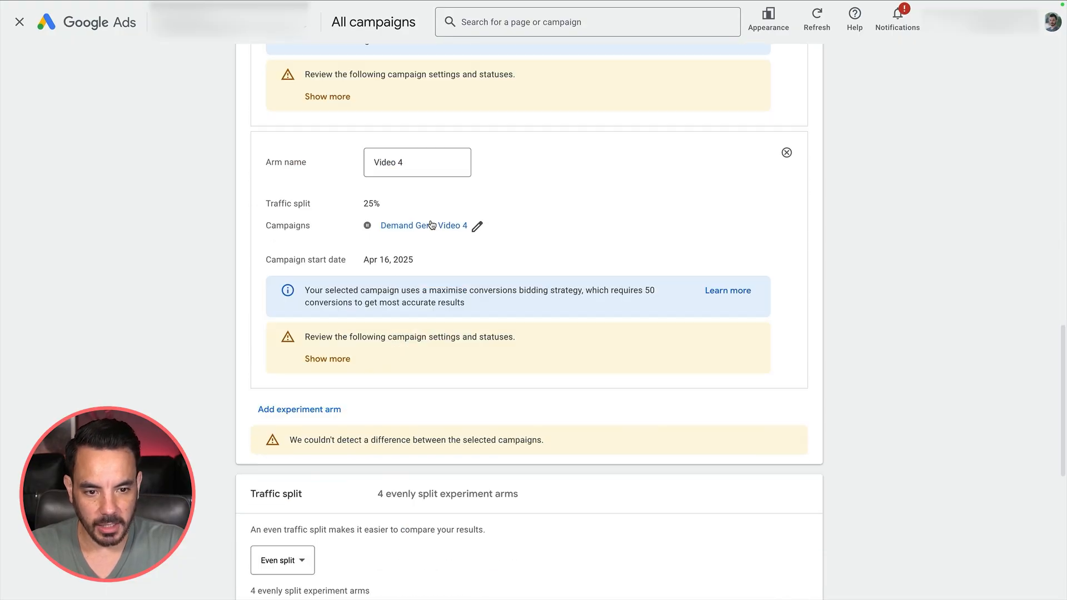
scroll(down, 3)
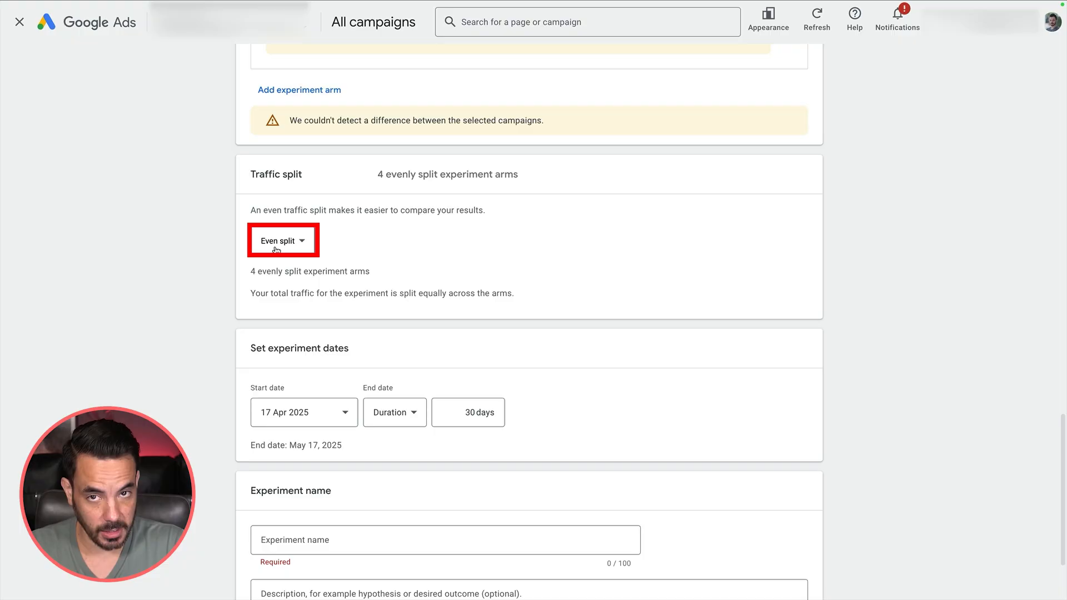
click(281, 242)
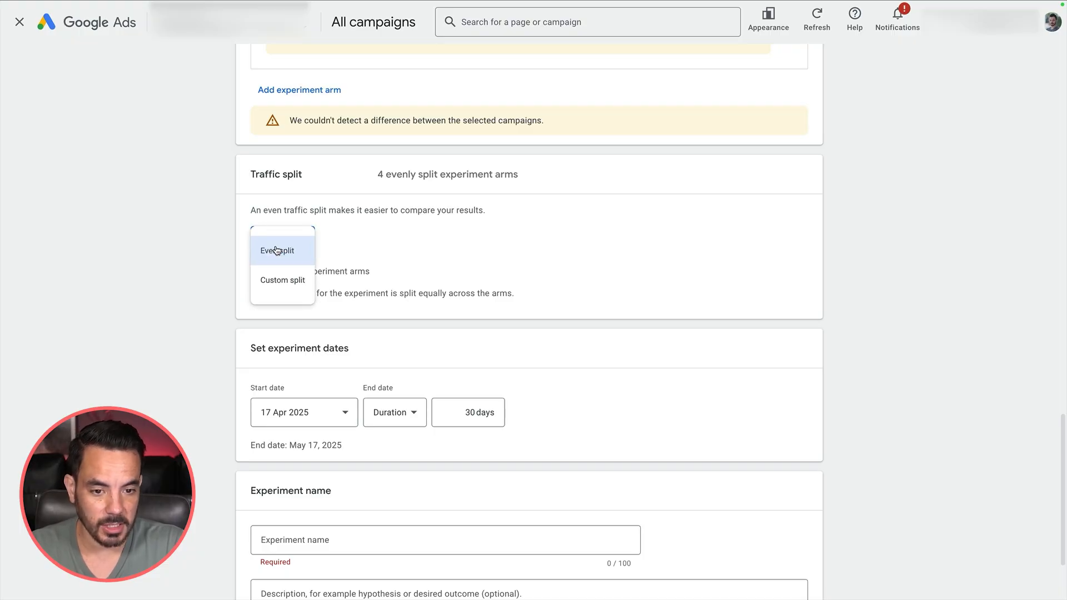
click(282, 280)
text(60)
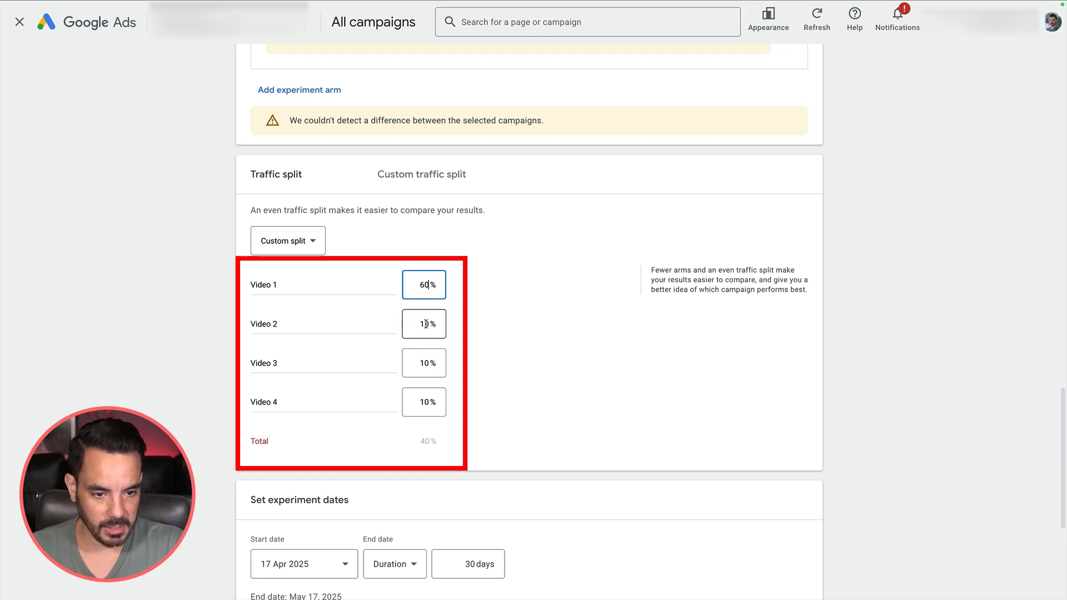
click(424, 324)
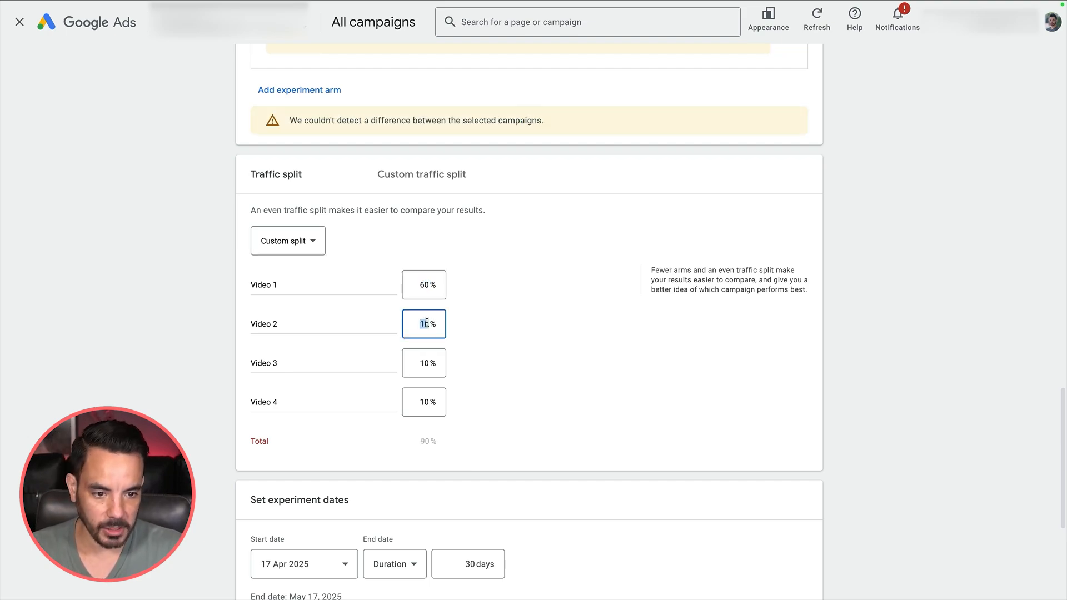
click(287, 240)
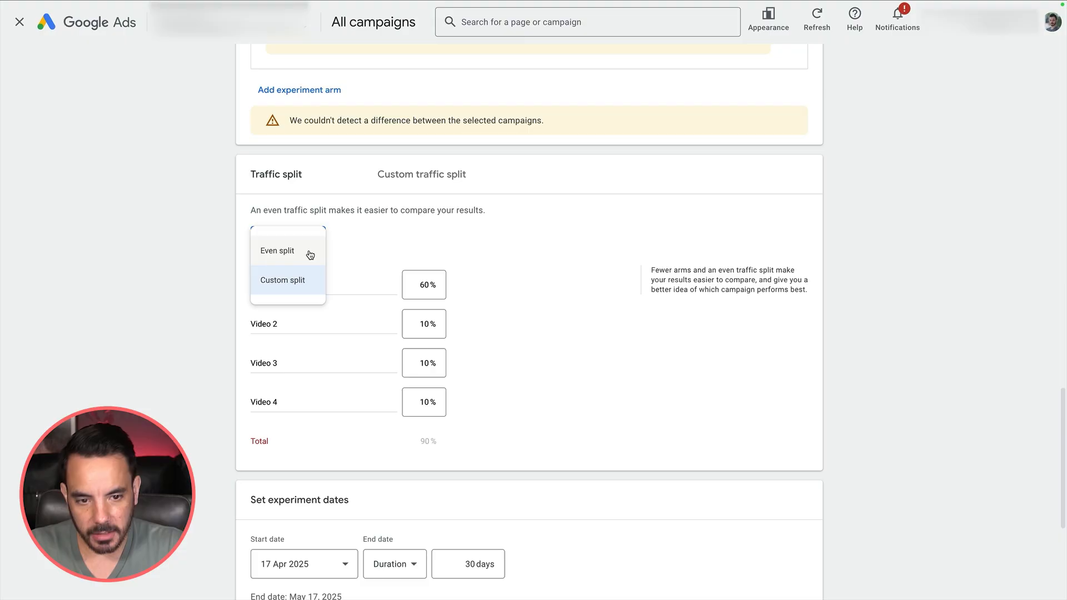
click(276, 251)
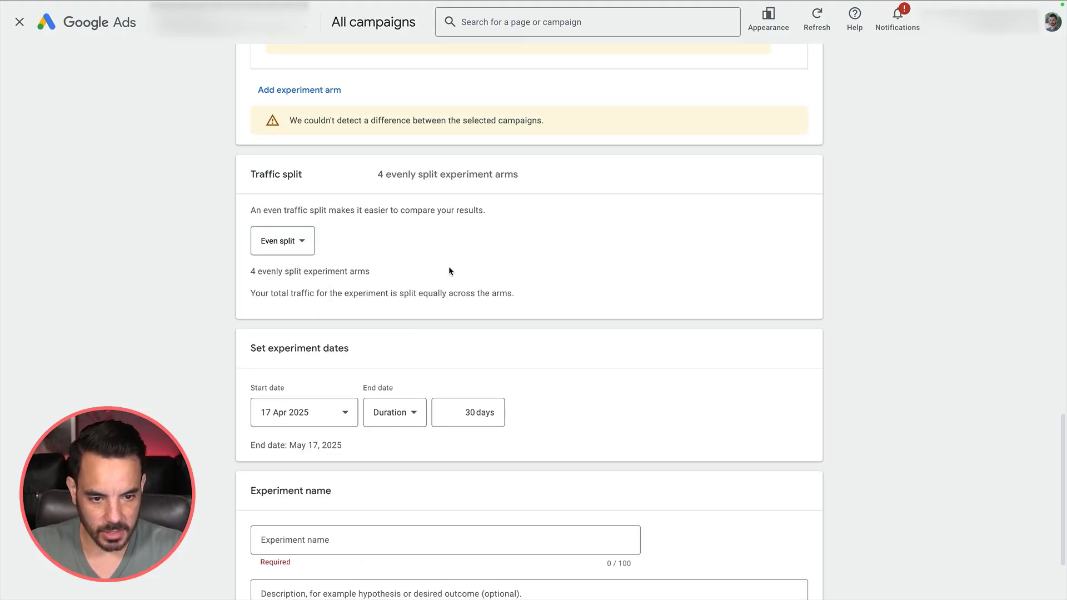
scroll(down, 3)
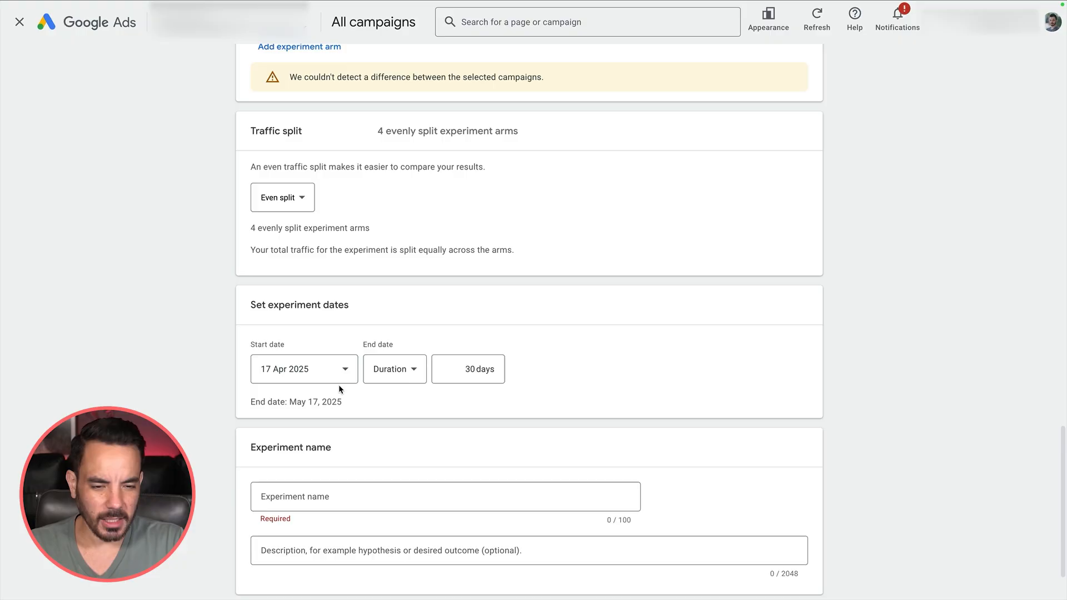
mouse_move(331, 357)
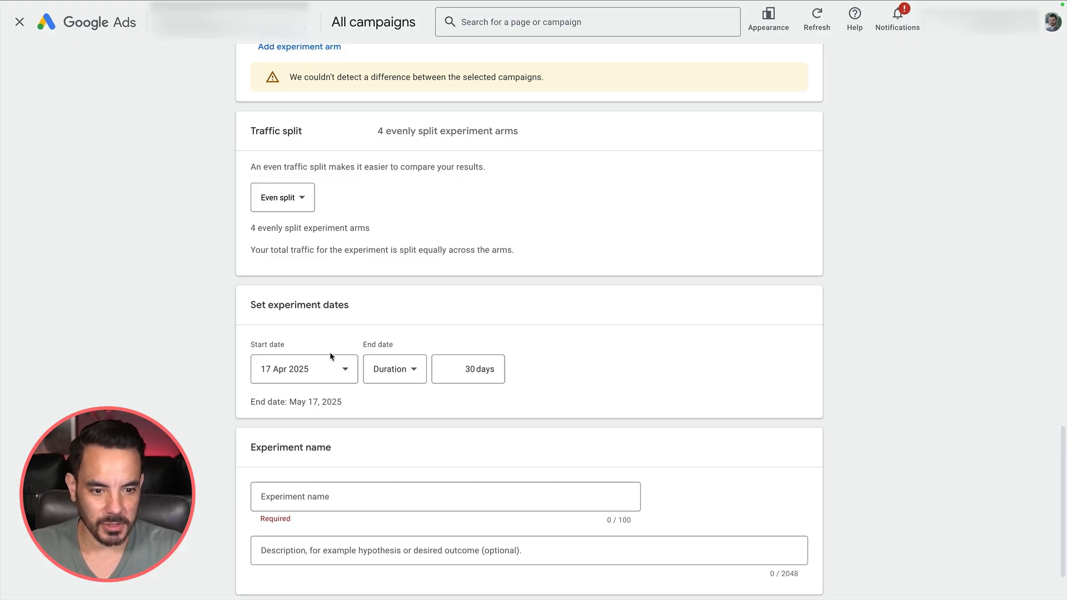
Set the start date to 21 Apr 2025 with a 60-day duration ending Jun 20, 2025.
scroll(down, 3)
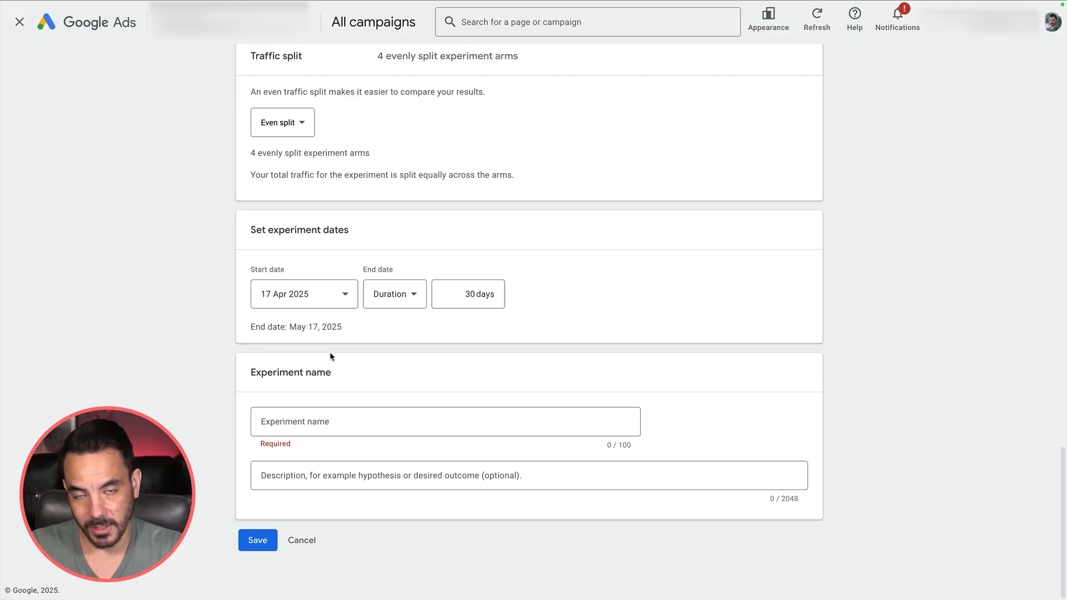
click(304, 294)
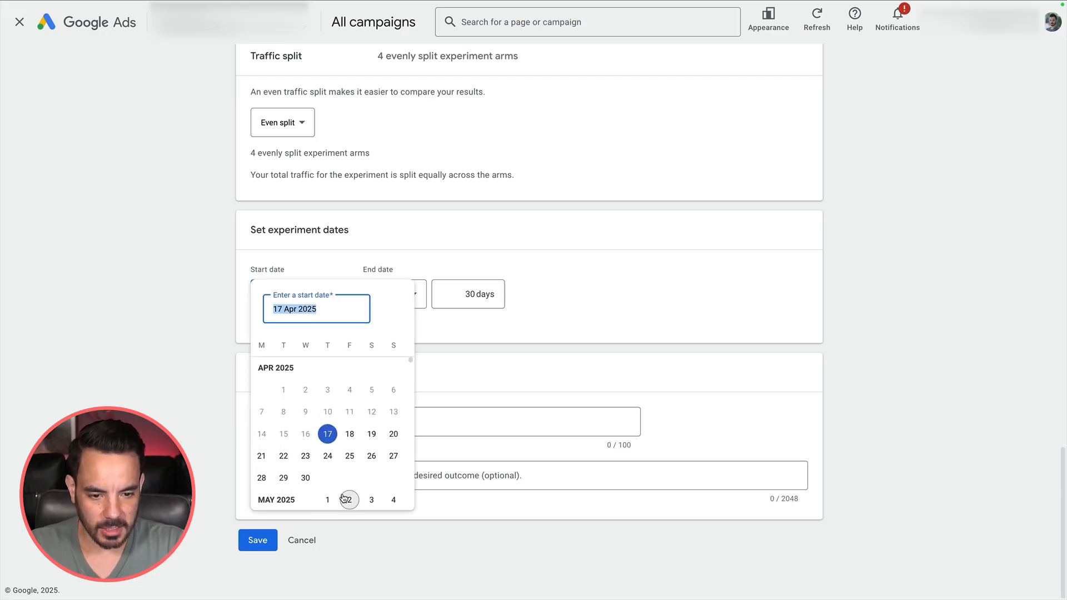
click(261, 456)
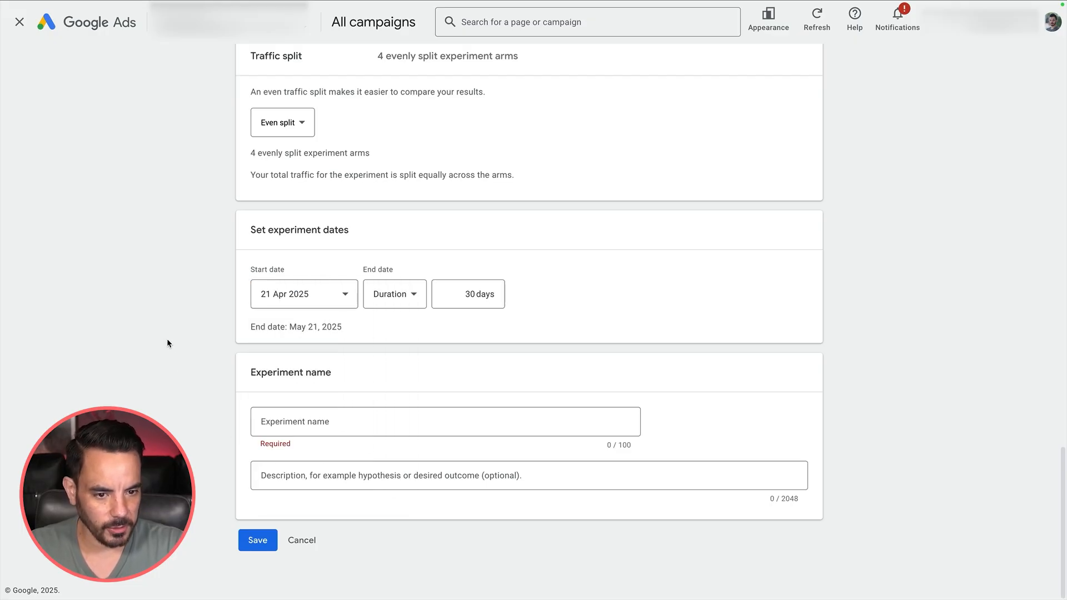
mouse_move(175, 312)
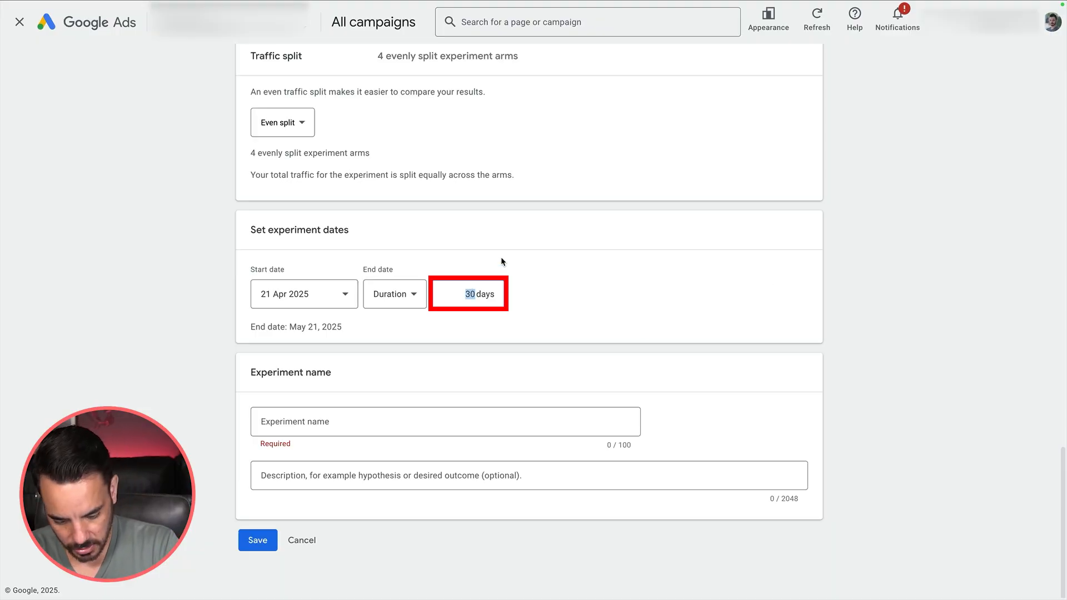
text(60)
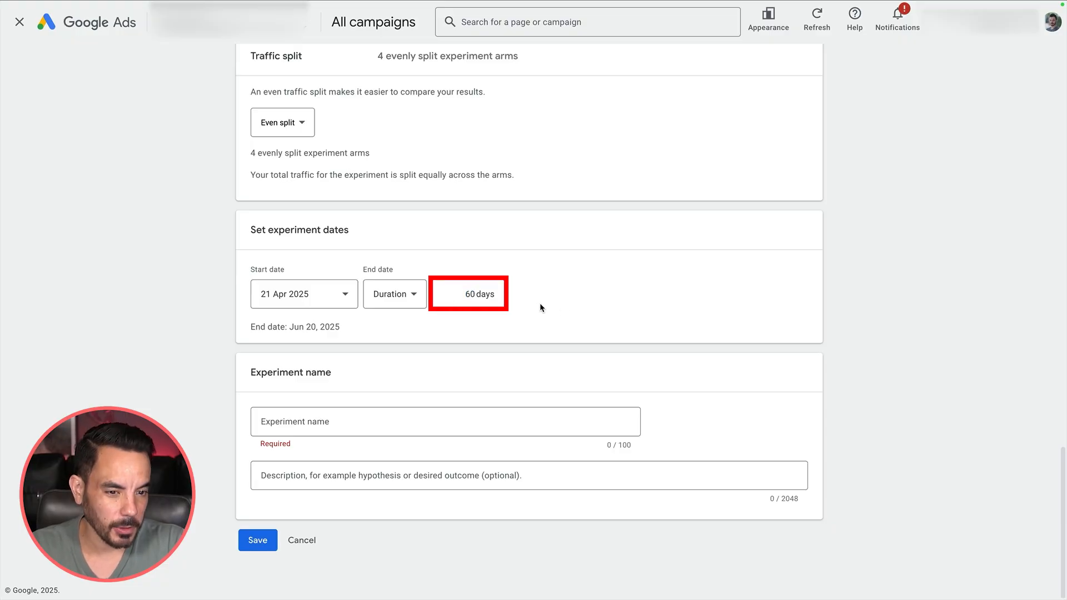
mouse_move(538, 315)
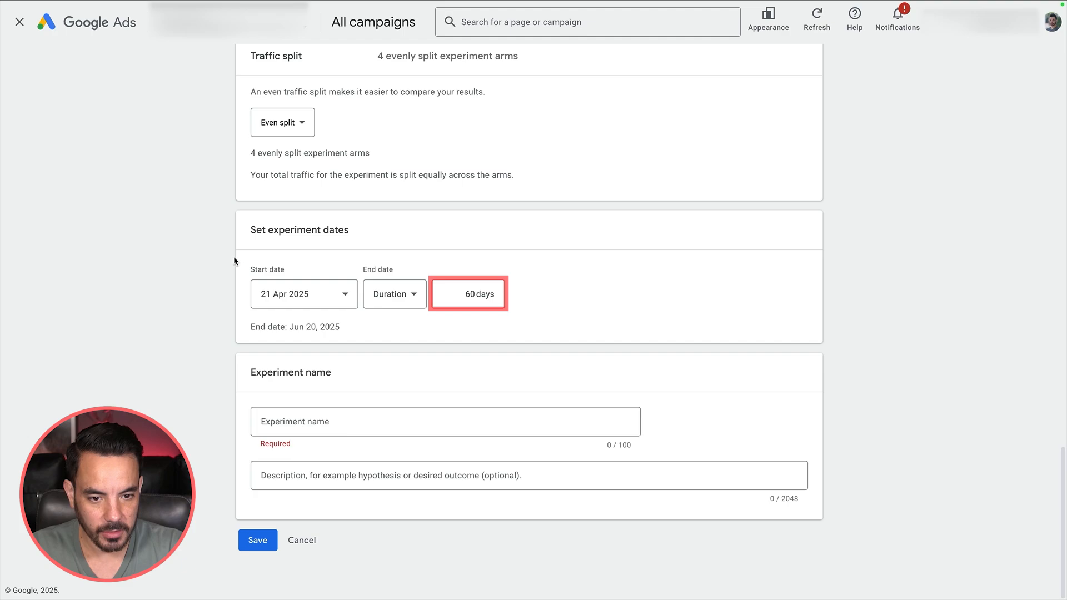
Enter 'Video Creative Test 1' as the experiment name.
click(446, 421)
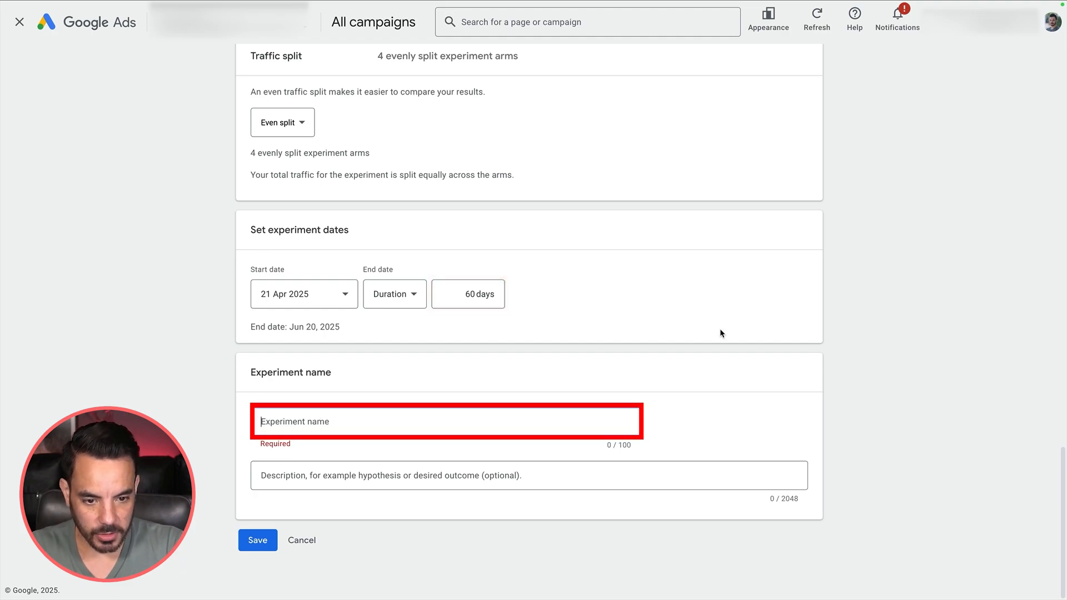
mouse_move(742, 316)
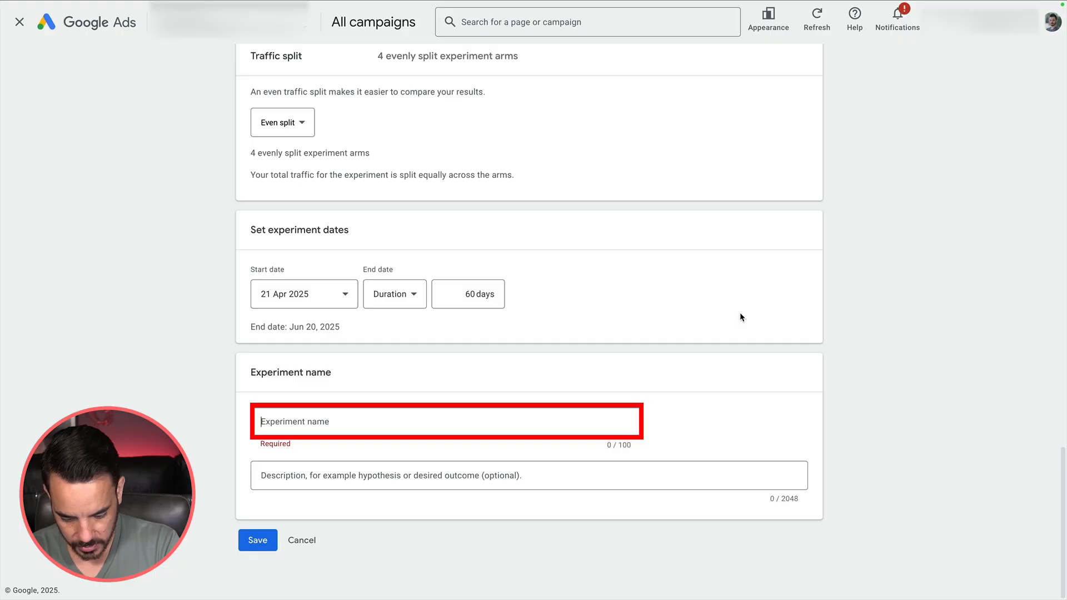
text(Video)
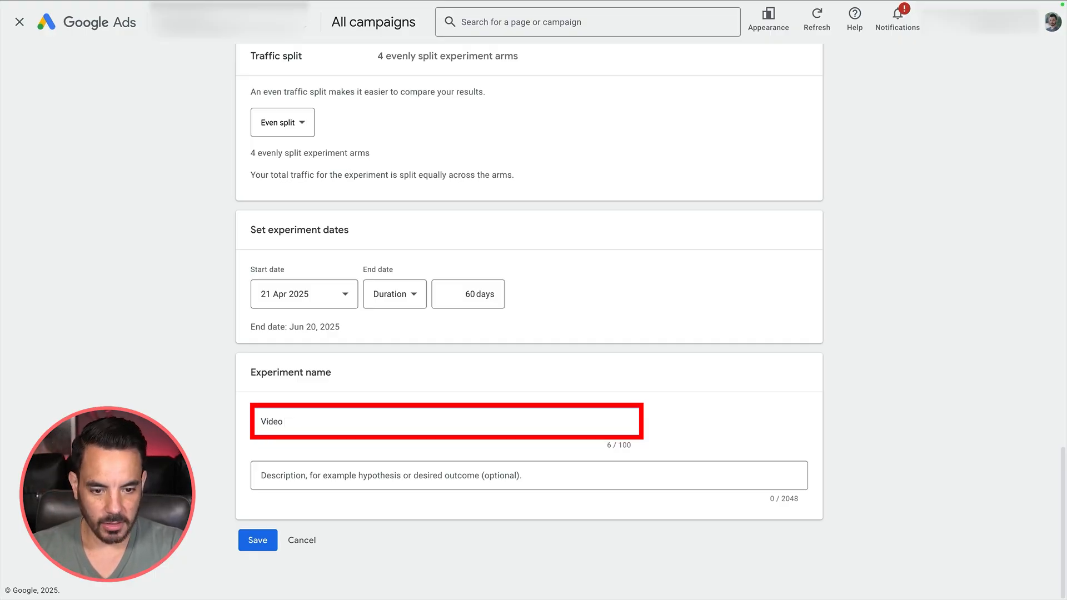
text(Creative Test)
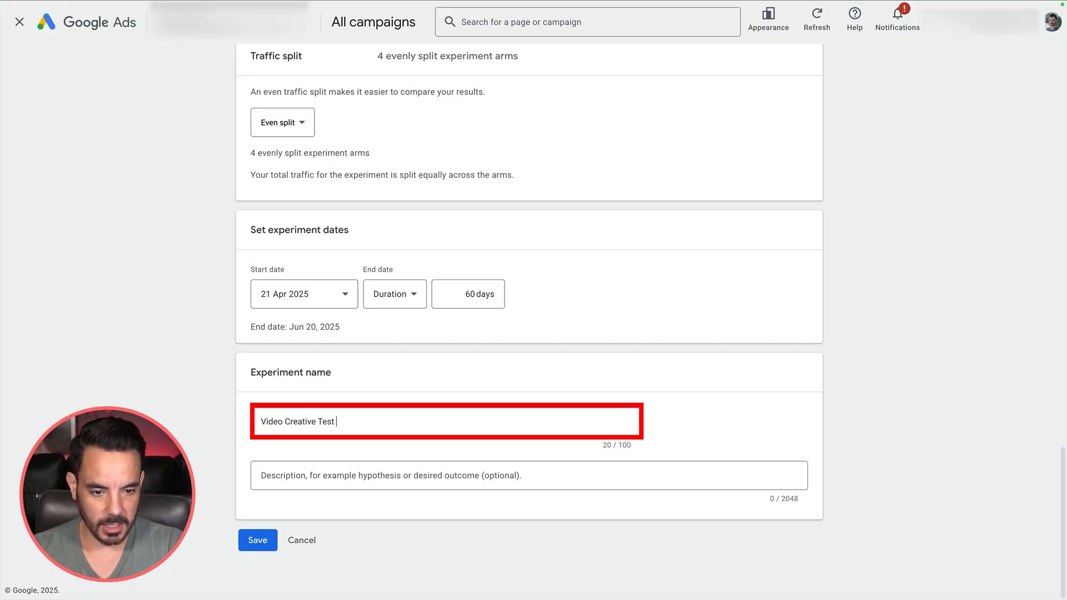
text(1)
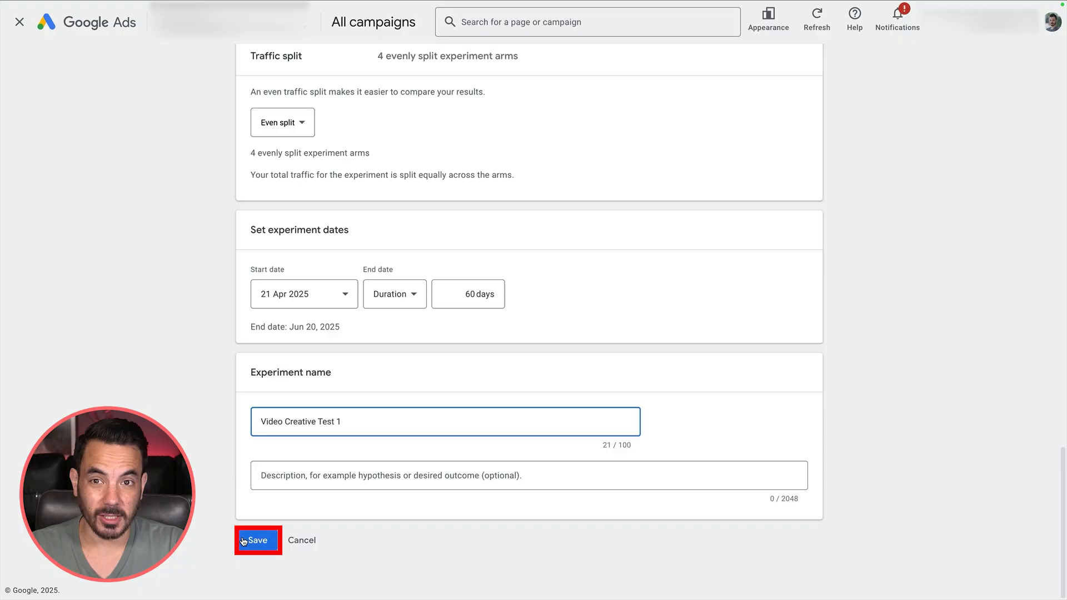
mouse_move(301, 544)
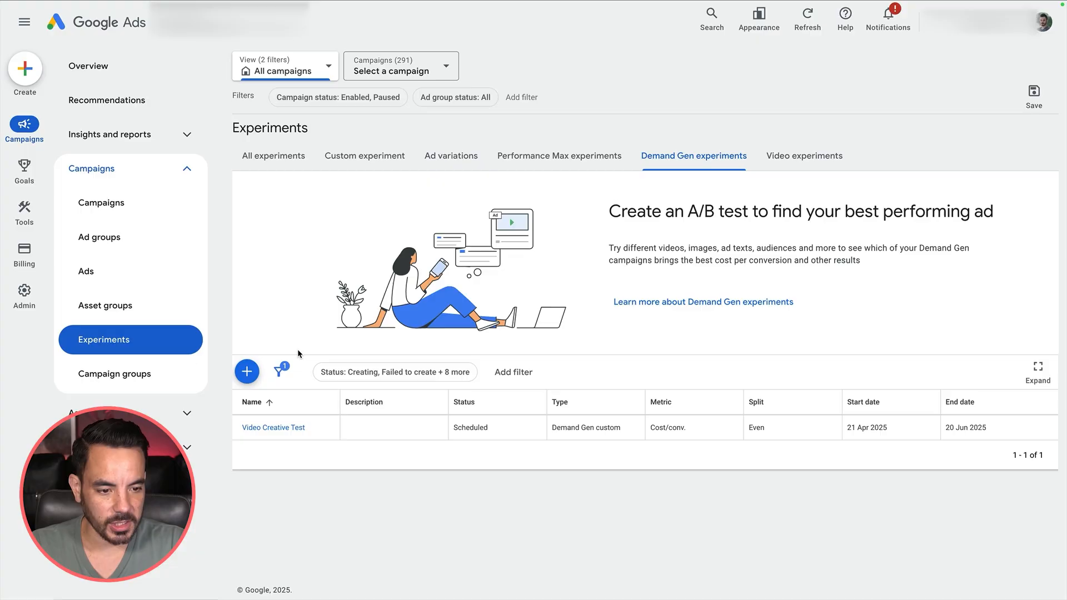
mouse_move(282, 436)
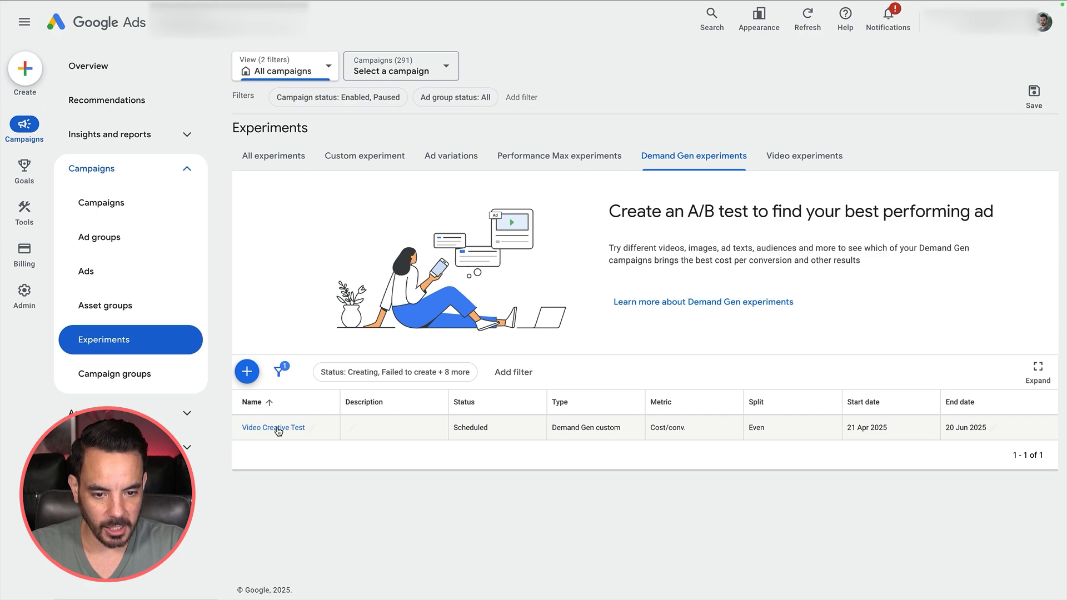
Open the Video Creative Test experiment's details page from the experiments table.
click(274, 427)
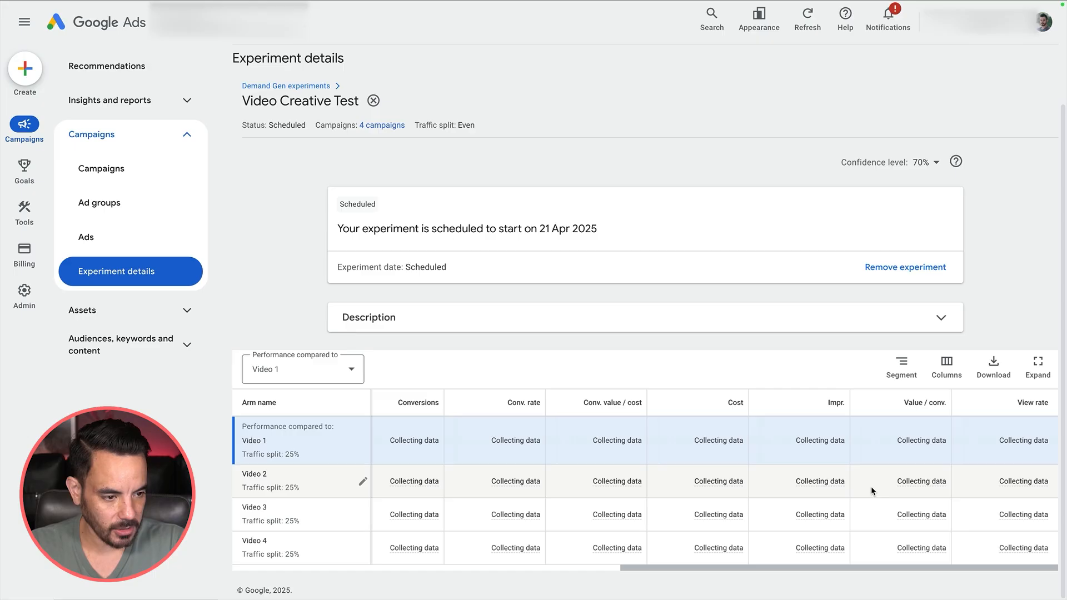
mouse_move(505, 462)
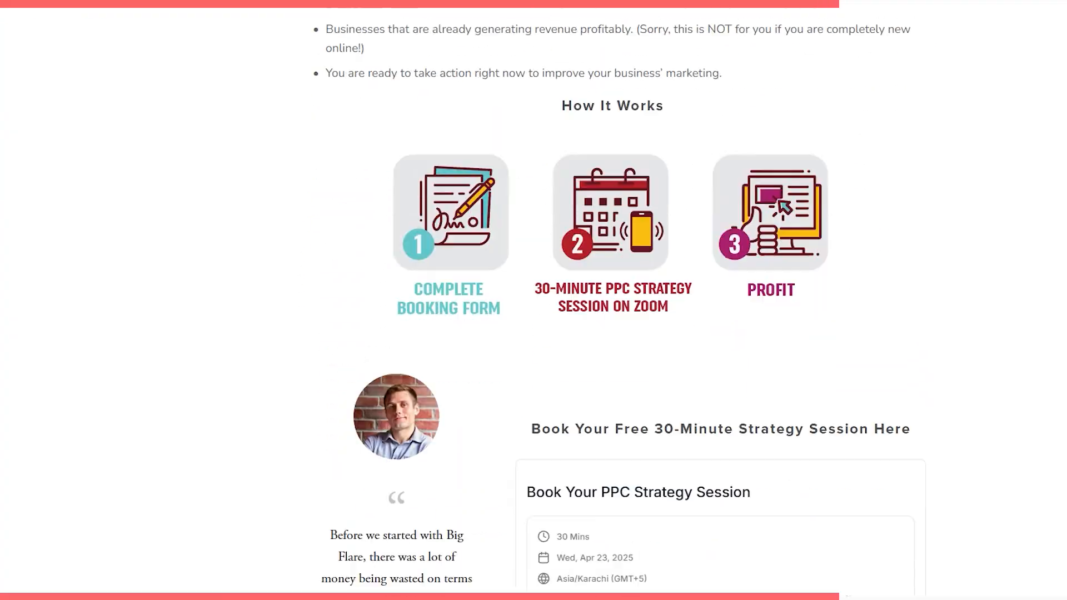
Select Wed 23 April 2025 in the booking calendar to reveal its 30-minute time slots.
scroll(down, 3)
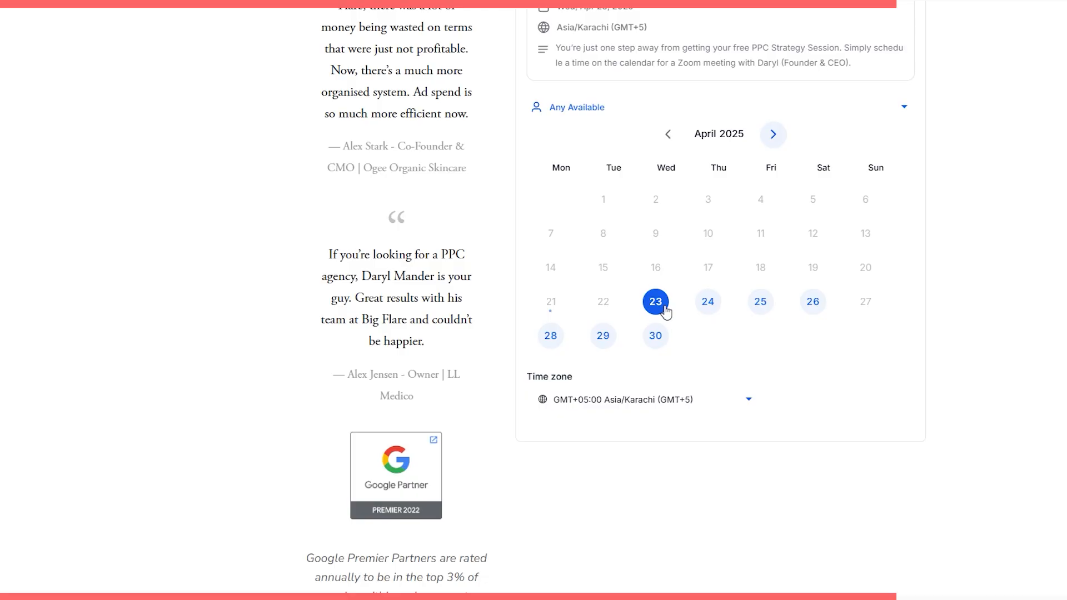
click(654, 302)
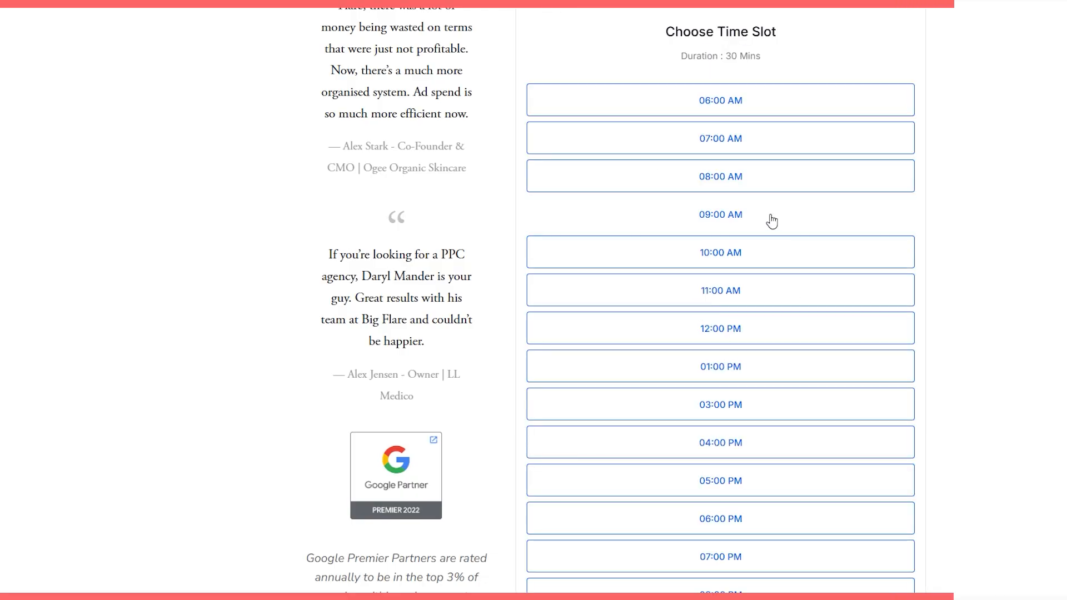